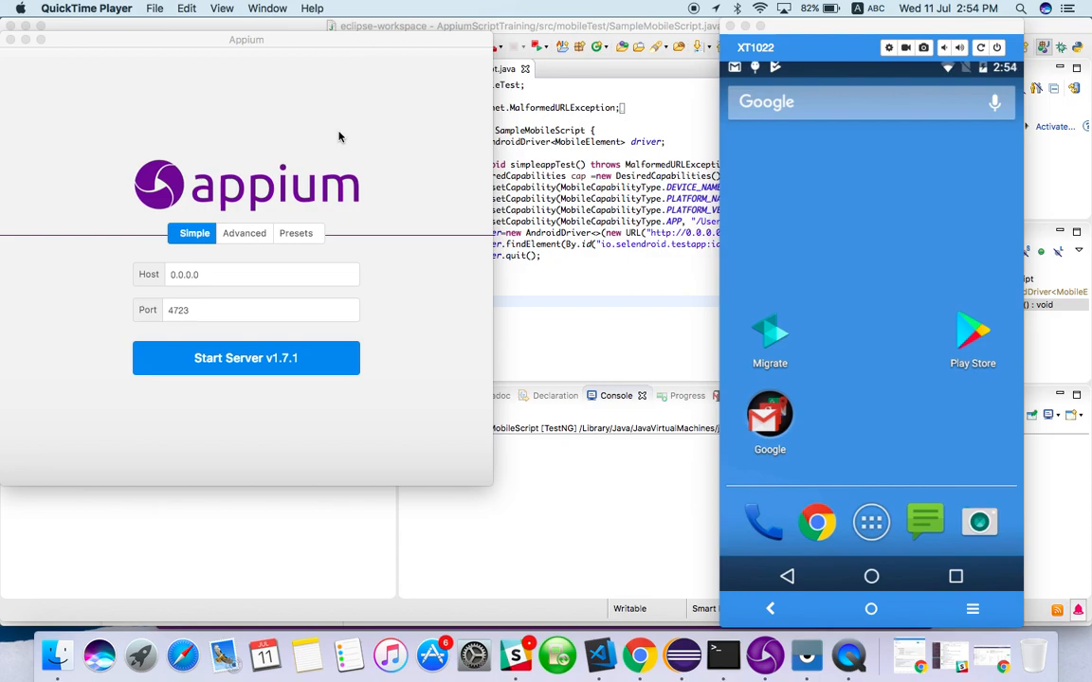
mouse_move(593, 290)
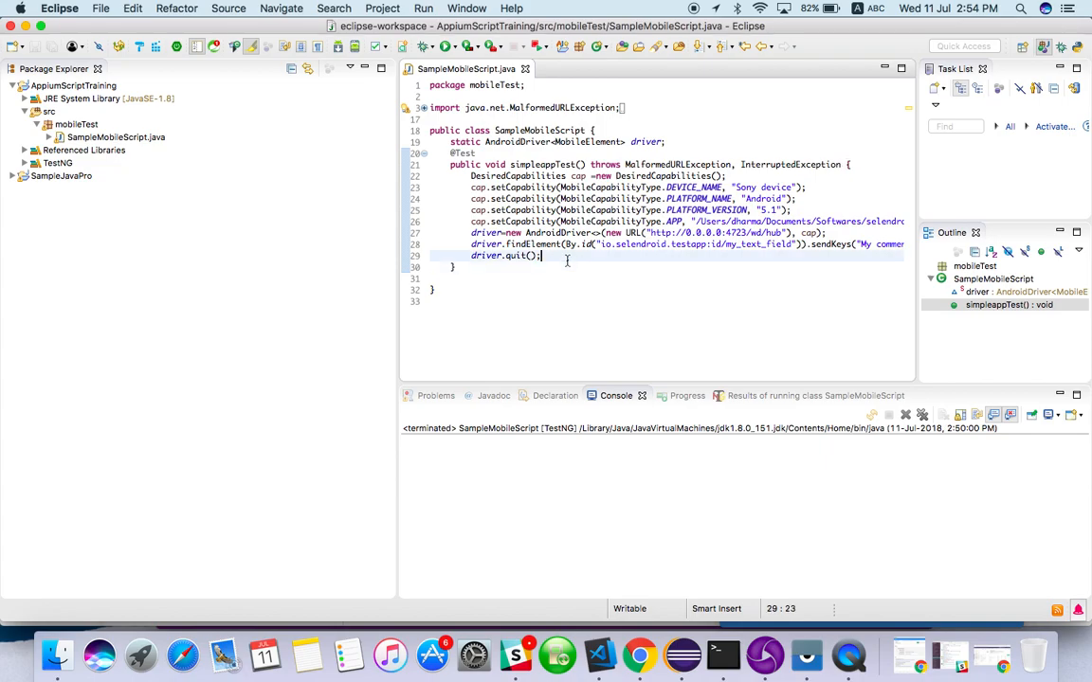
- Replace the app-path capability with BROWSER_NAME set to "Chrome"
scroll("right", 3)
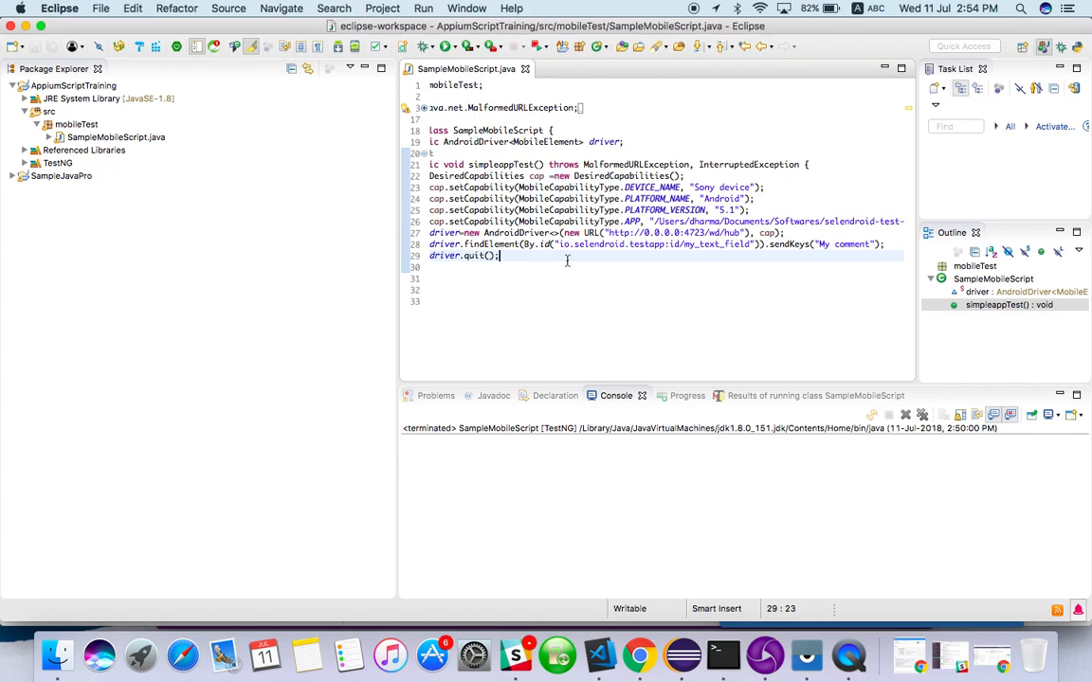
mouse_move(549, 260)
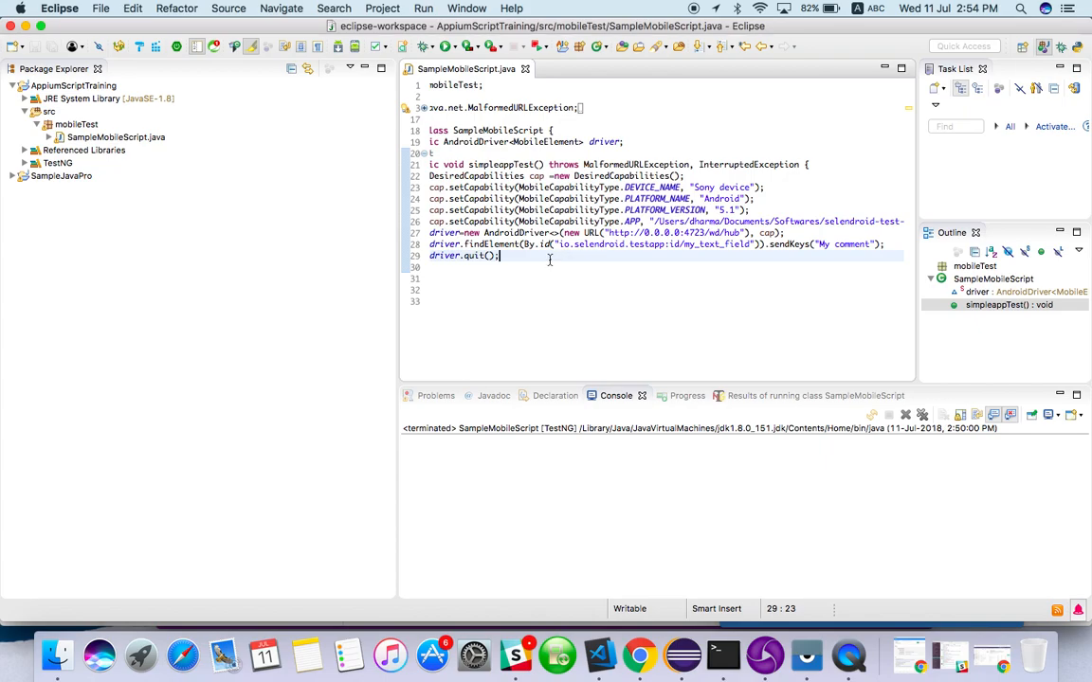
scroll("right", 3)
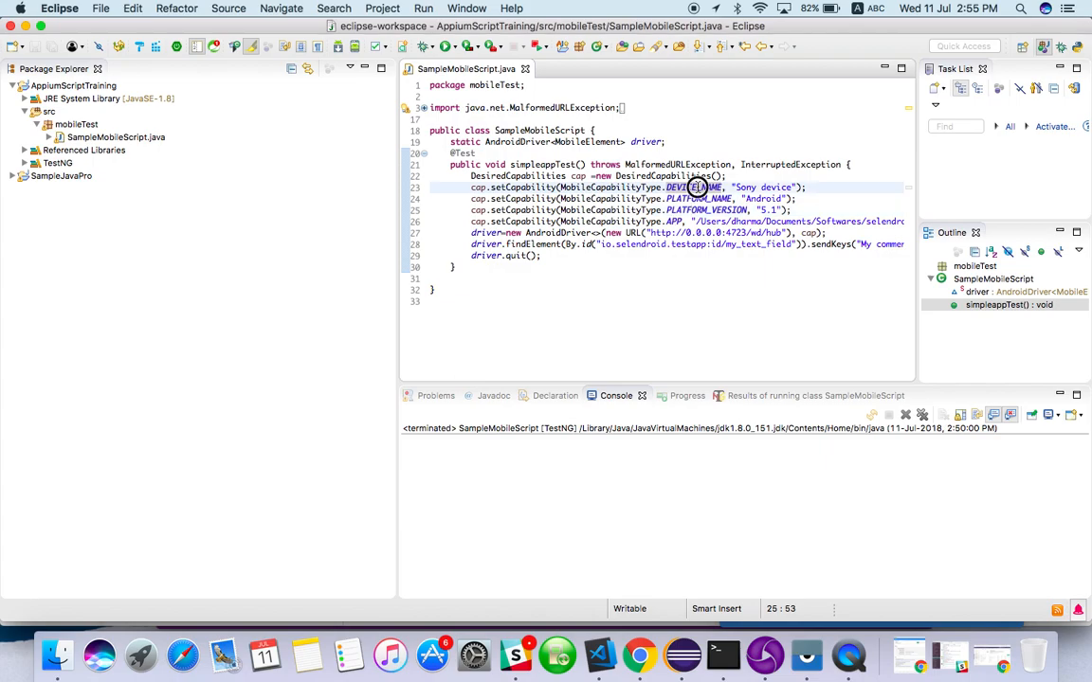
left_click(706, 210)
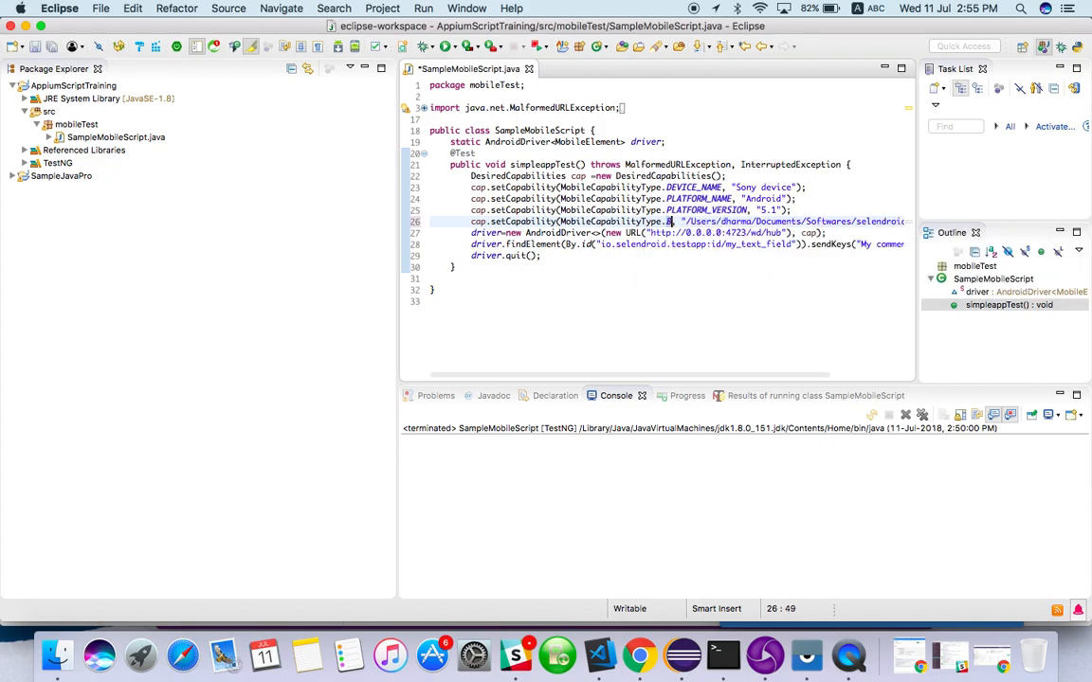
type("BROWSER_NAME")
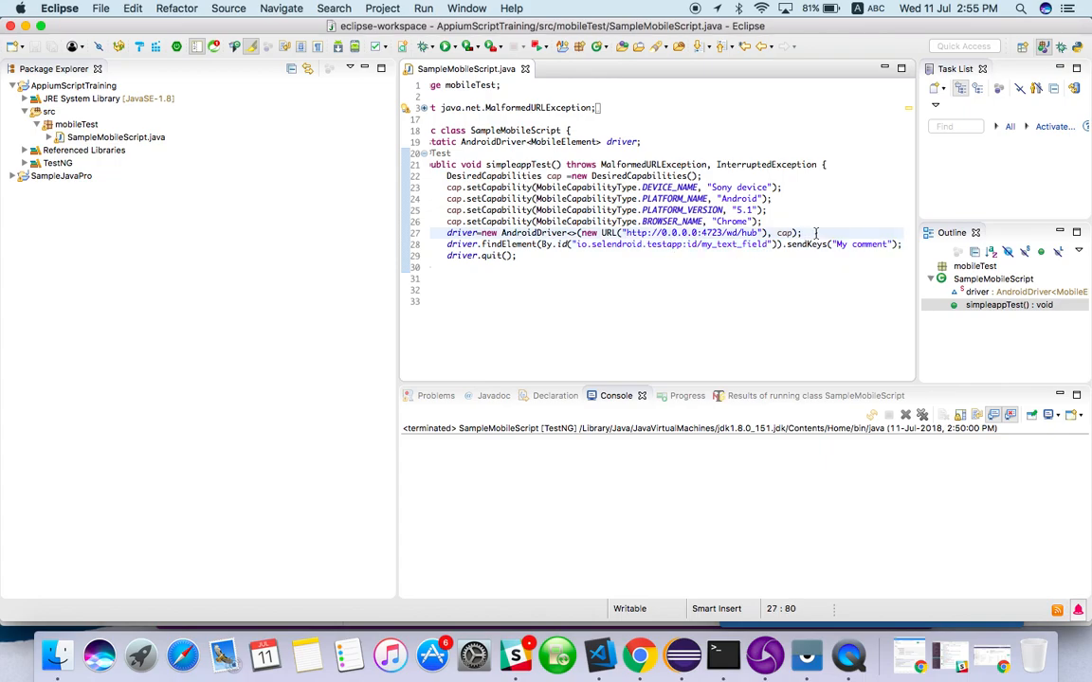
- Start a driver.get("") line on a new line after the driver is created
key("Return")
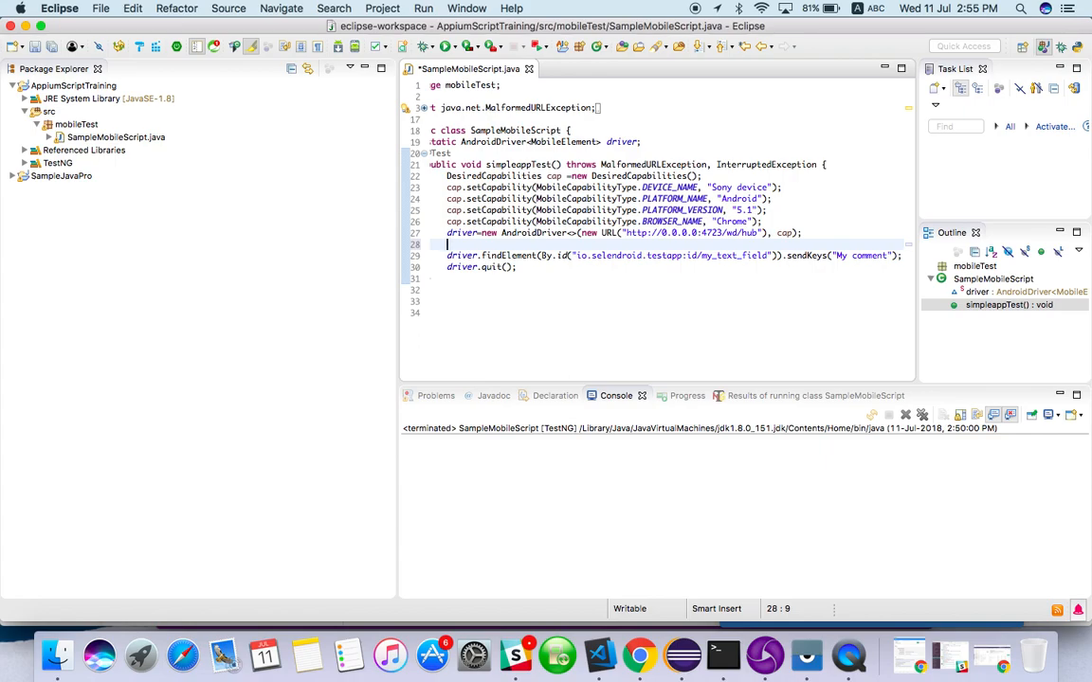
type("driver.get(\"\");")
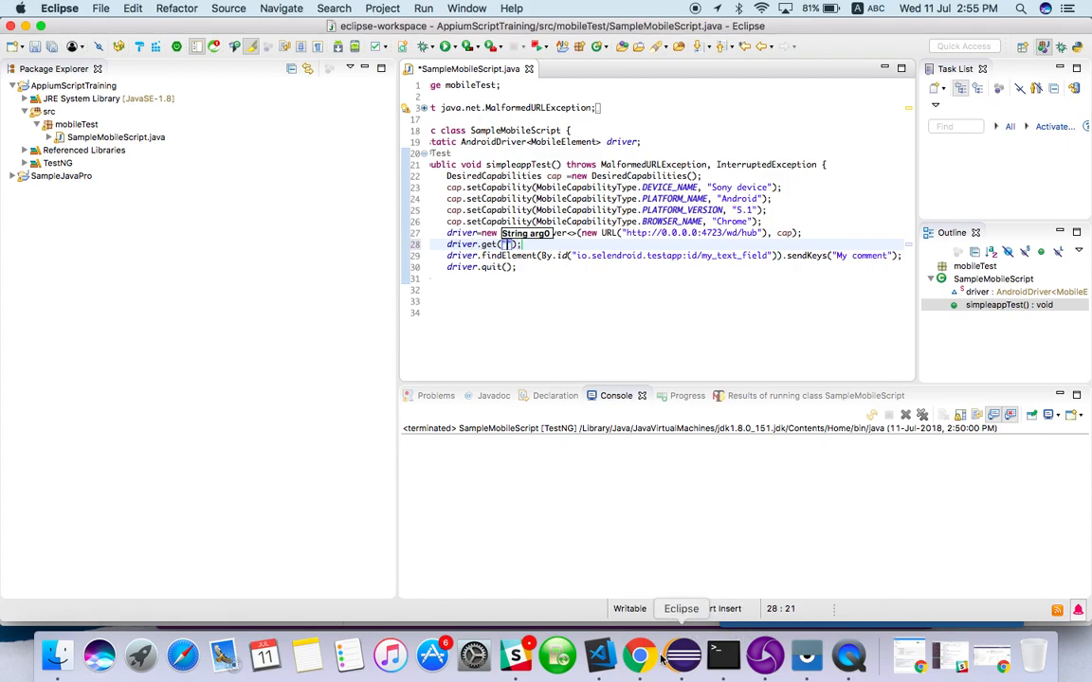
- Copy the automationpractice.com contact page URL from Chrome into the driver.get call
left_click(639, 654)
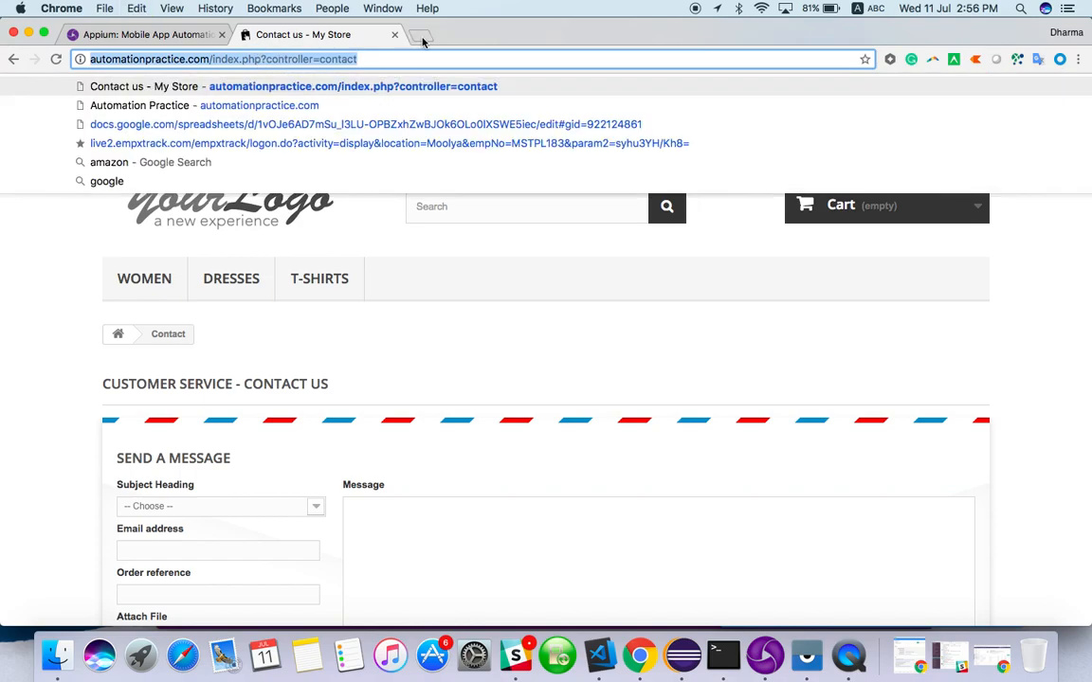
left_click(421, 35)
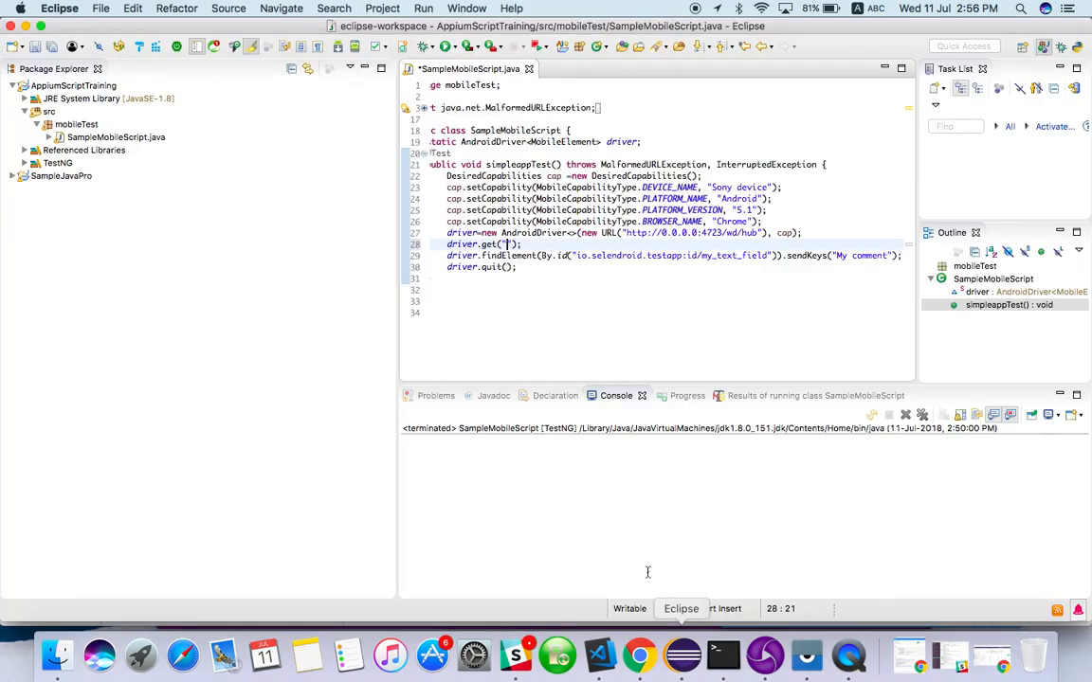
type("http://automationpractice.com/index.php?controller=contact")
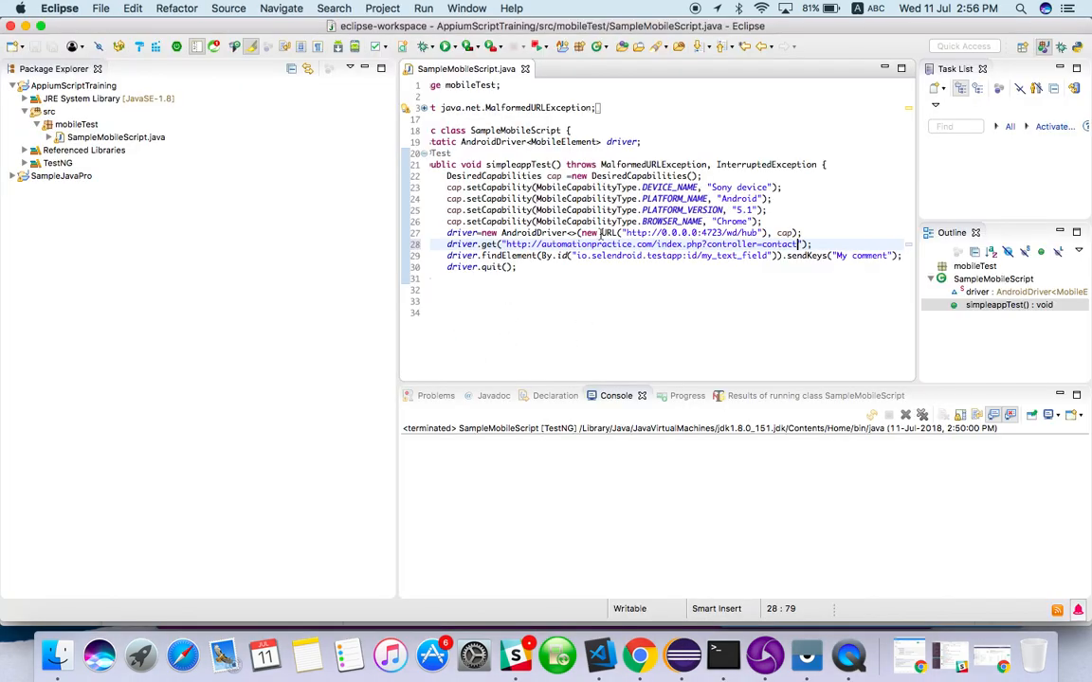
left_click(652, 245)
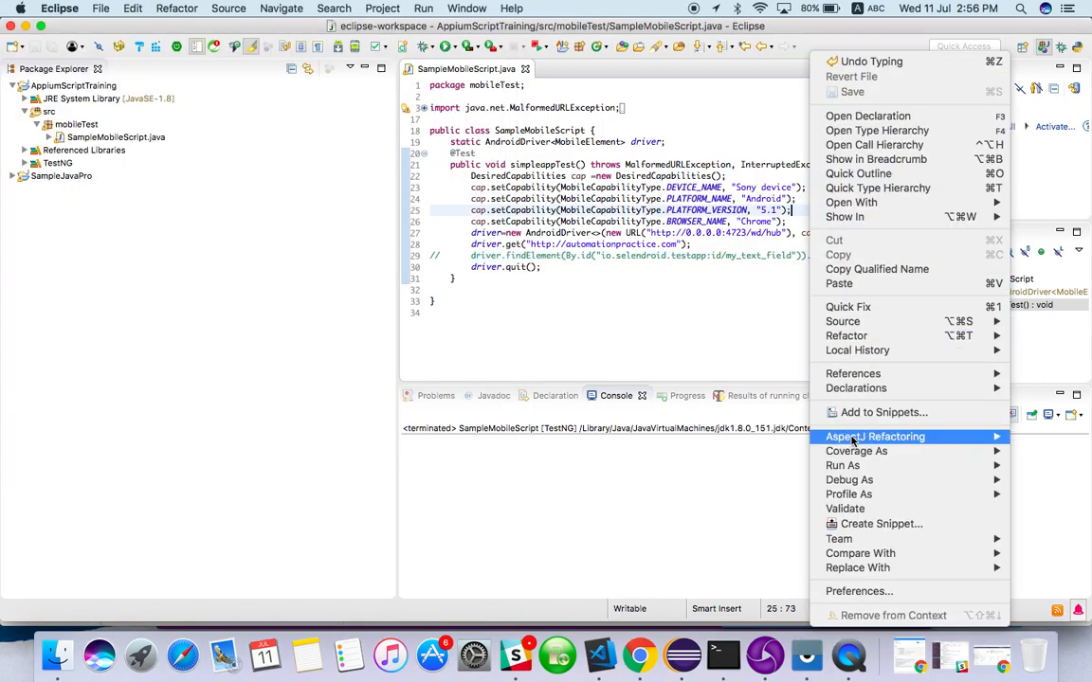
mouse_move(843, 466)
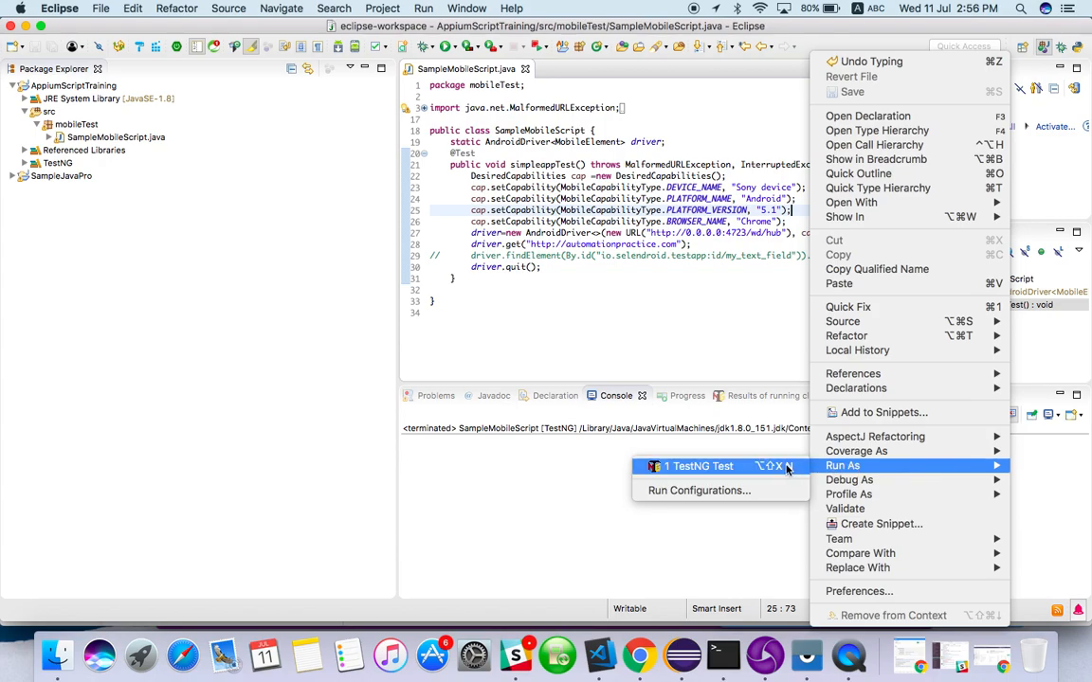
mouse_move(753, 471)
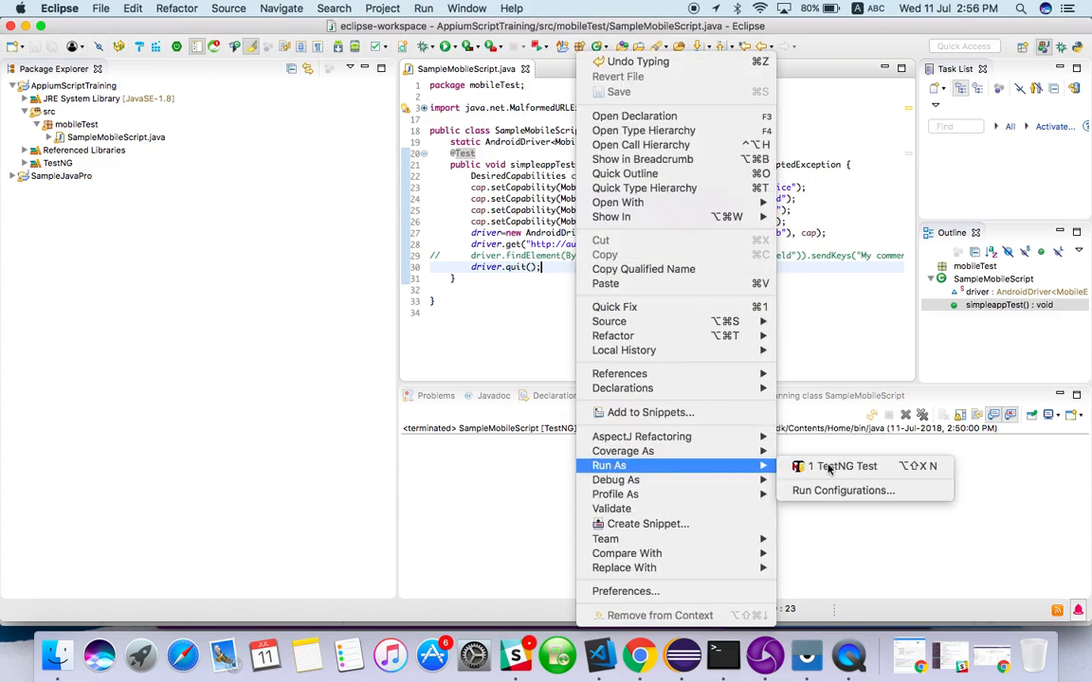
left_click(842, 465)
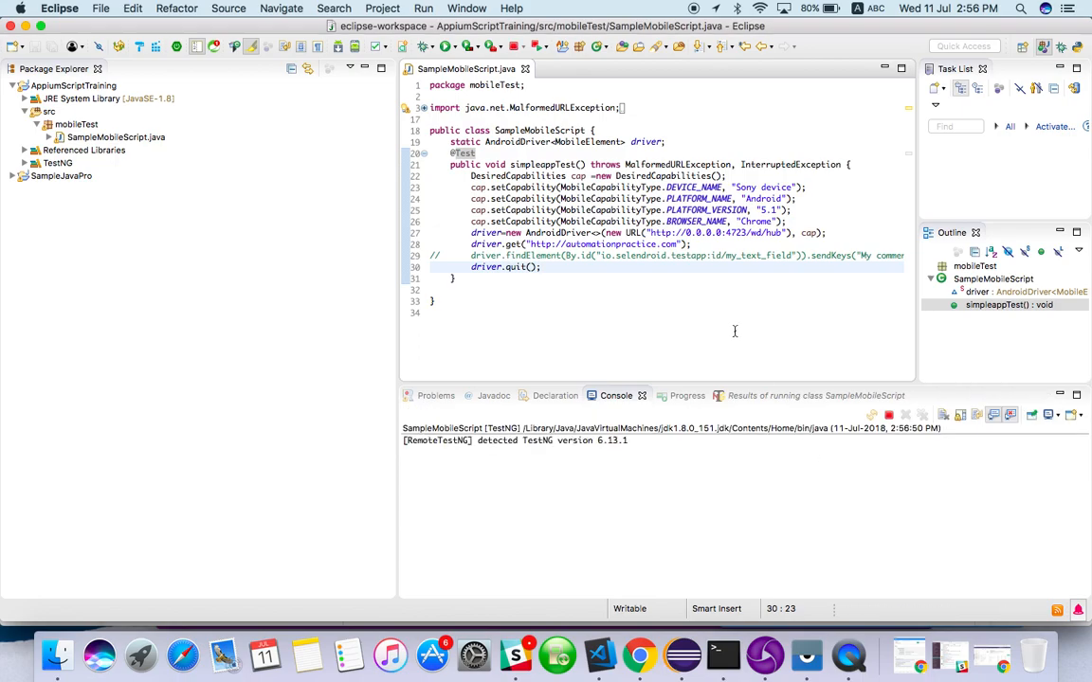
mouse_move(846, 654)
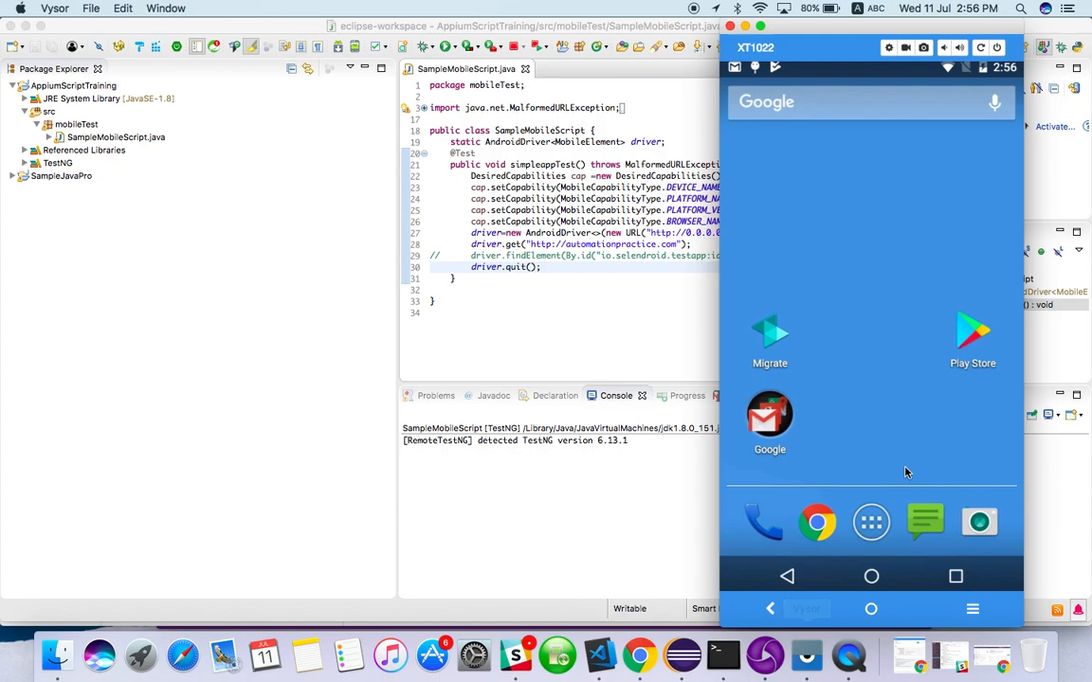
mouse_move(784, 653)
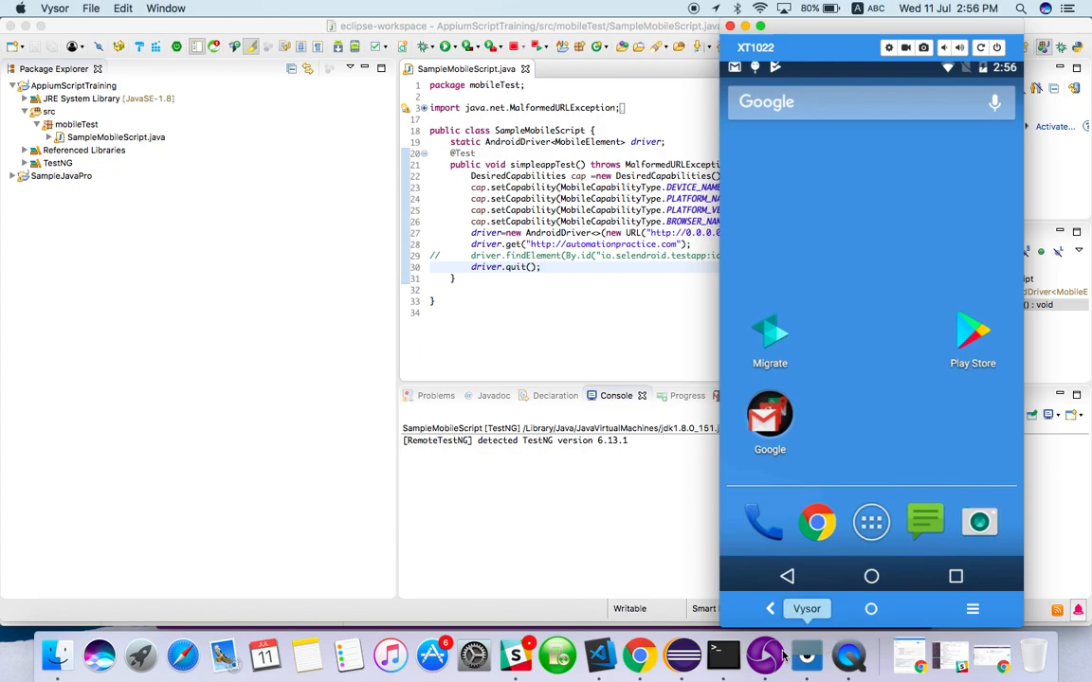
- View the mirrored phone's Chrome address bar to confirm automationpractice.com loaded, then dismiss it
left_click(761, 654)
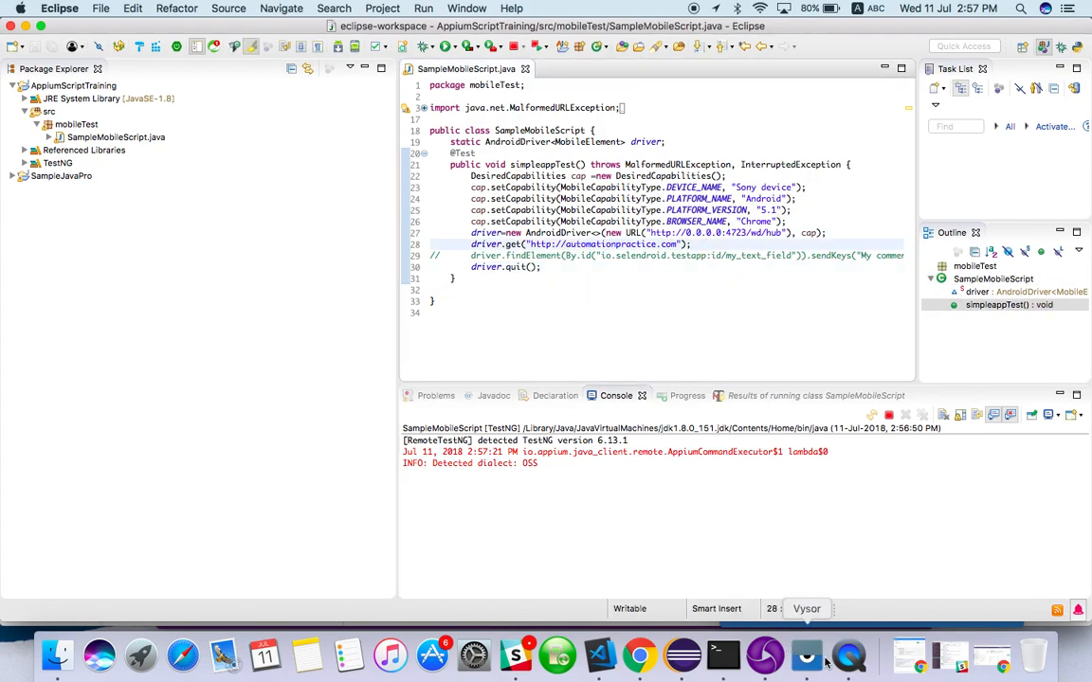
left_click(805, 654)
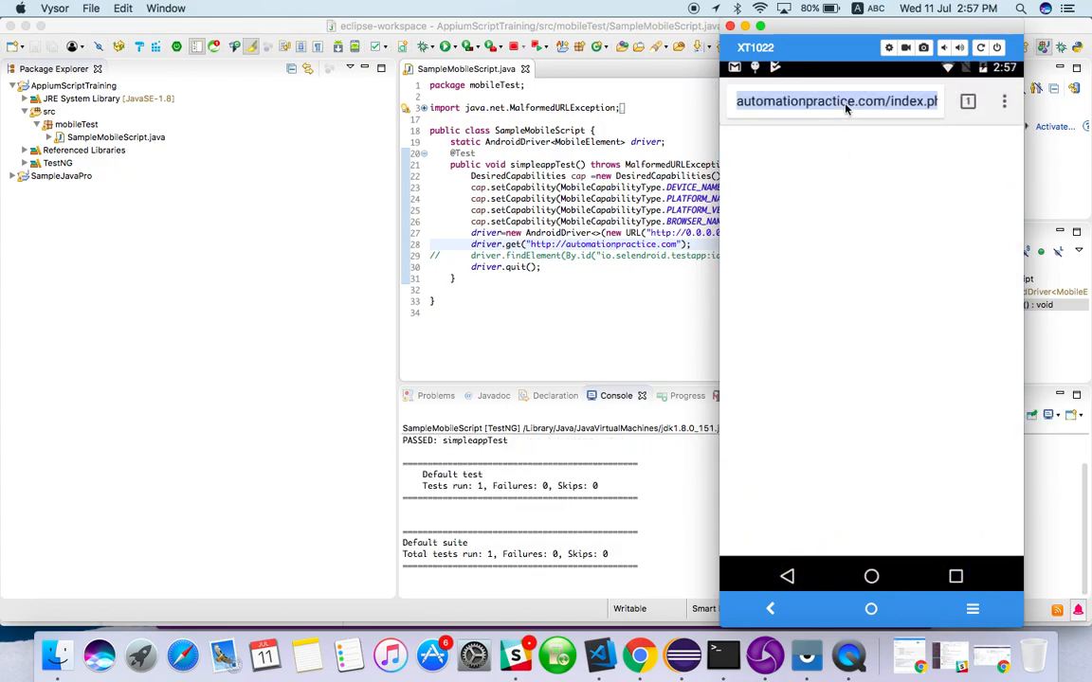
left_click(834, 101)
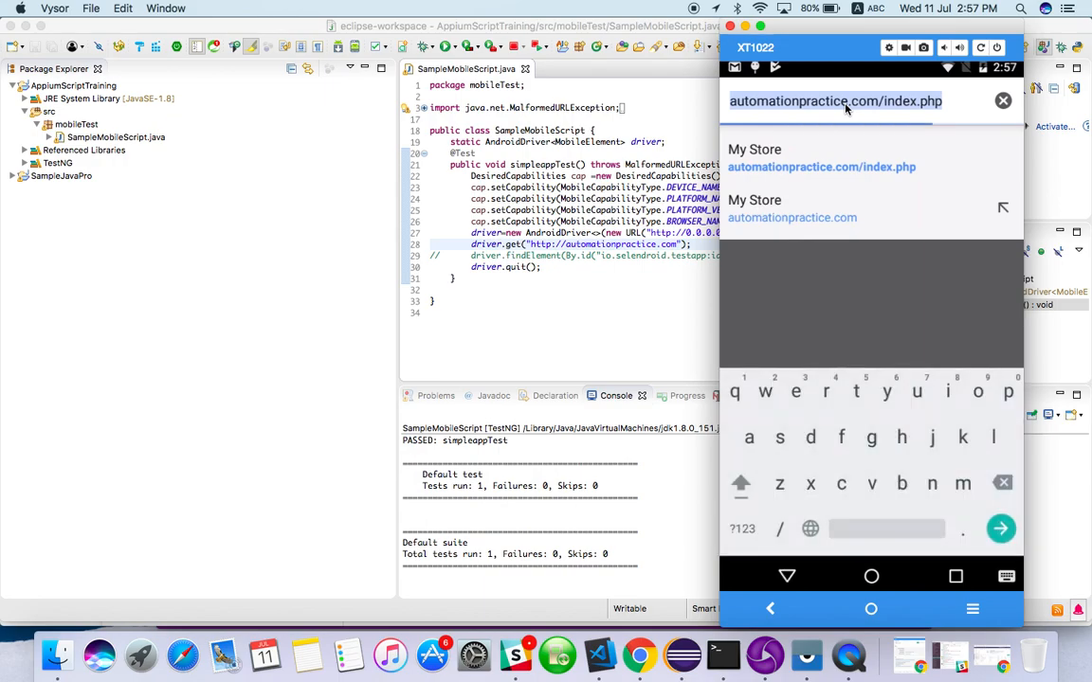
left_click(1000, 529)
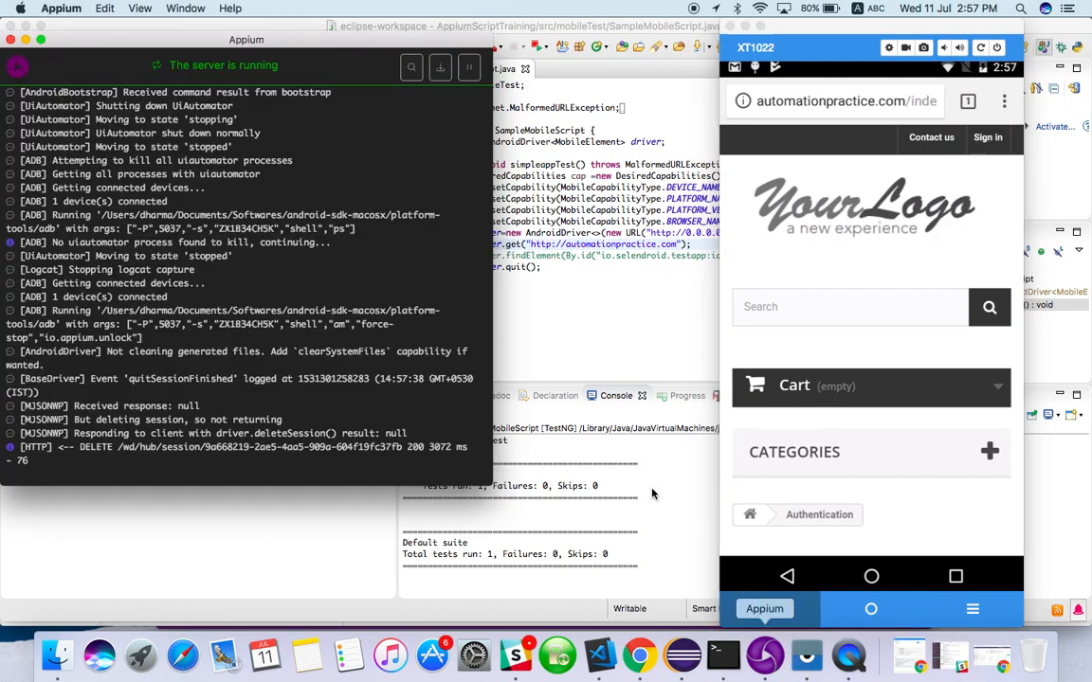
- Begin a new inspector session and review the attach and desired-capabilities views
left_click(411, 67)
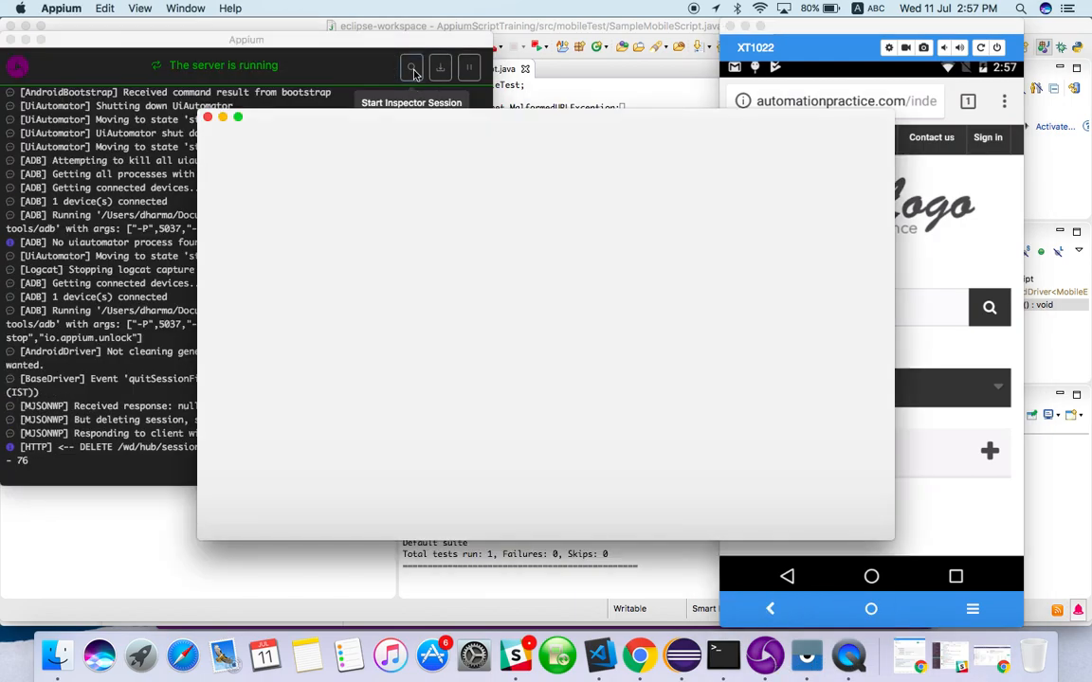
left_click(412, 102)
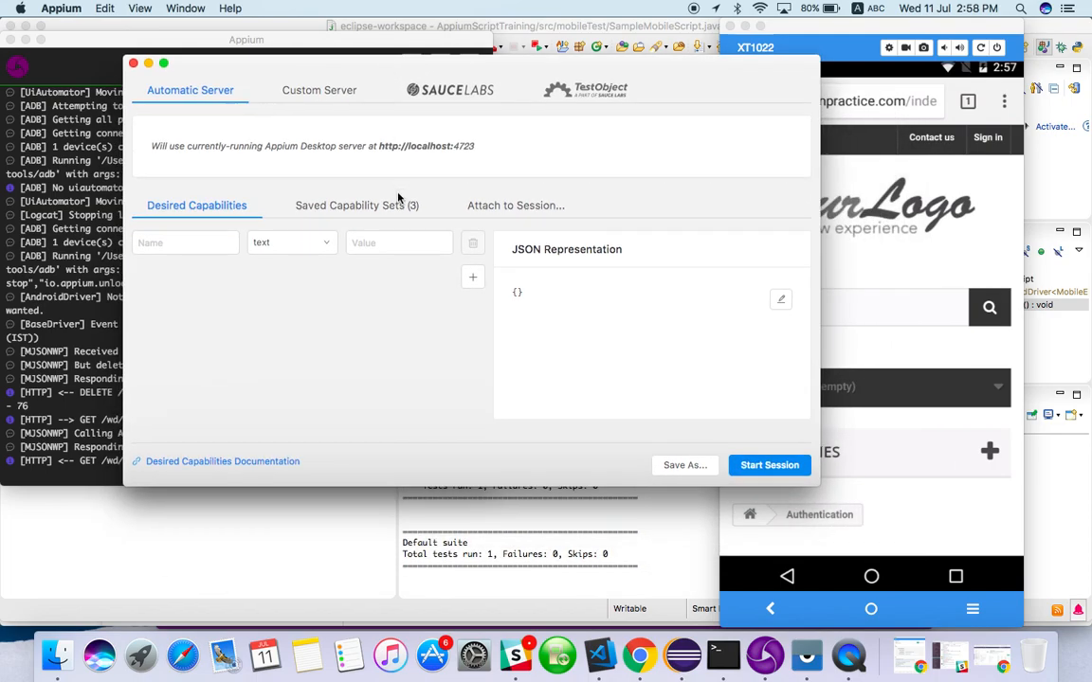
left_click(516, 204)
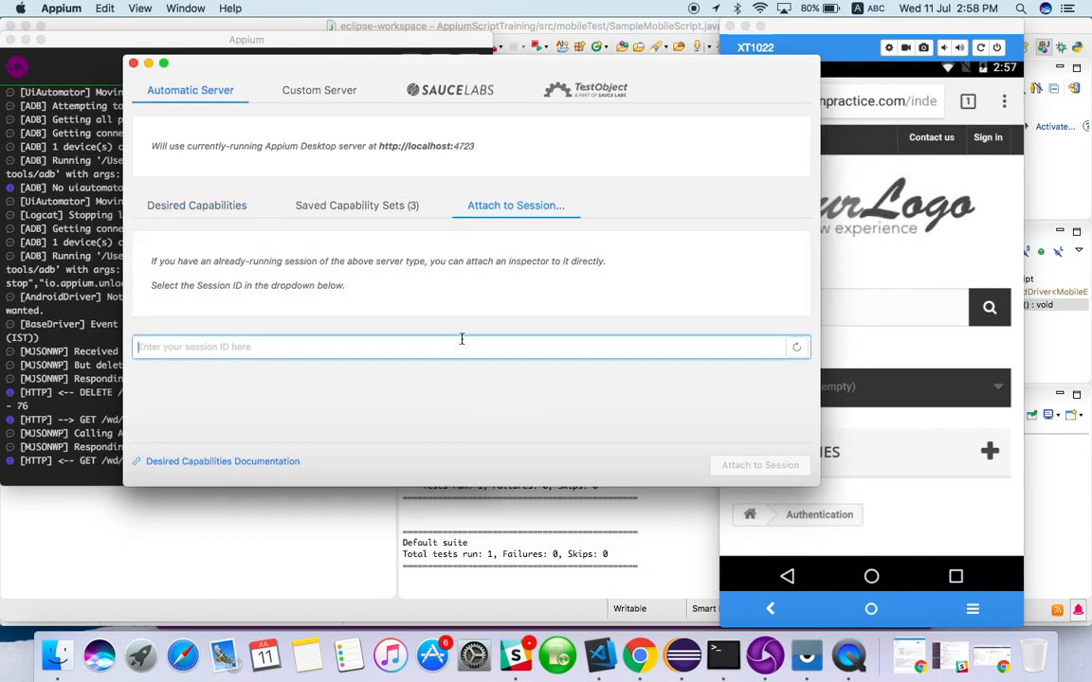
left_click(196, 205)
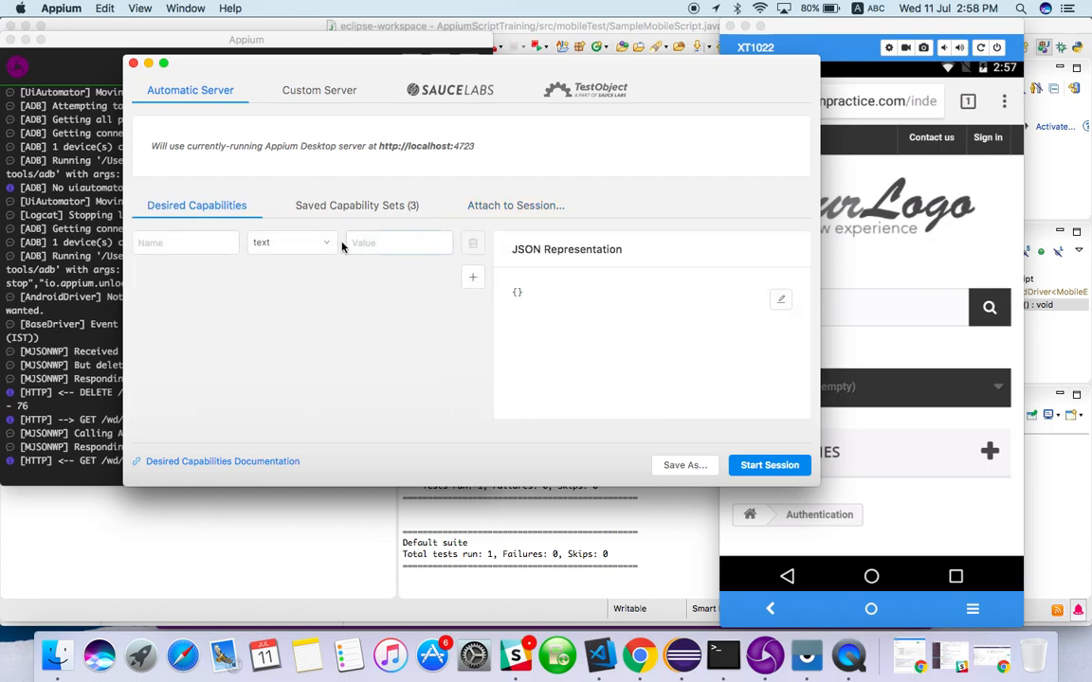
- Load the saved Android 5.1 Chrome capability set and start the session
left_click(356, 205)
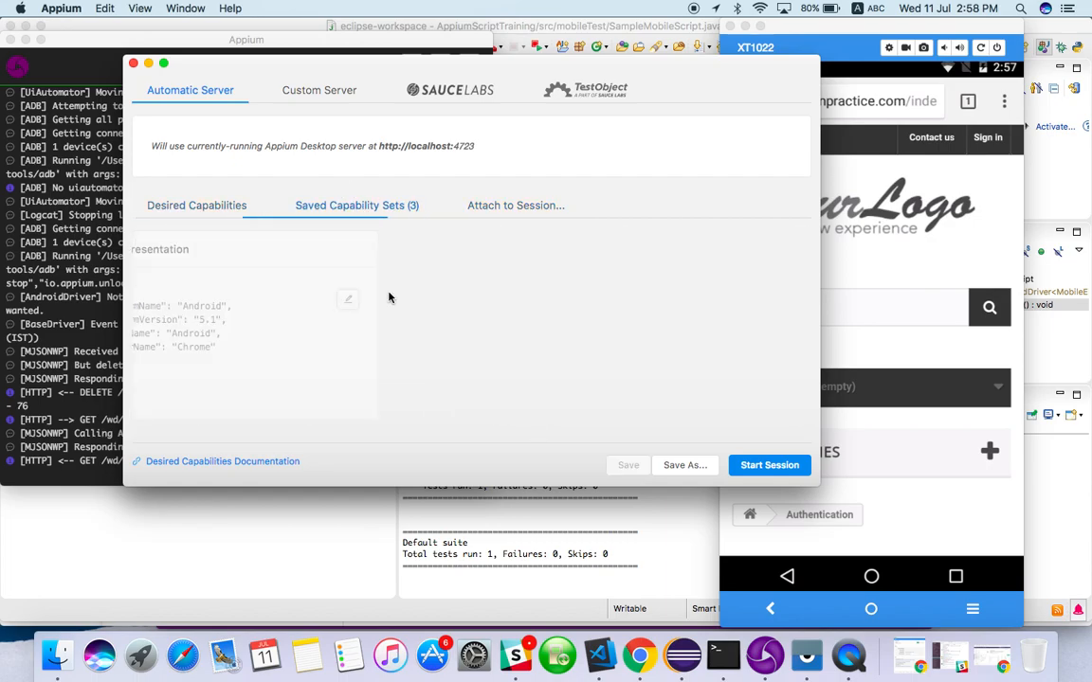
left_click(196, 206)
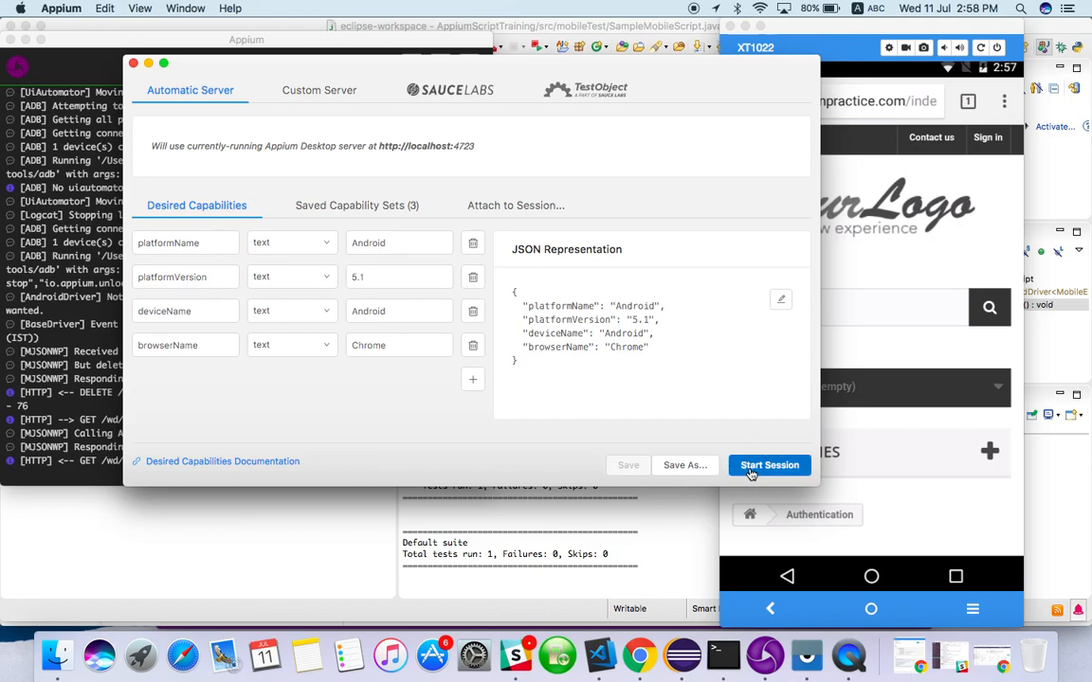
left_click(769, 465)
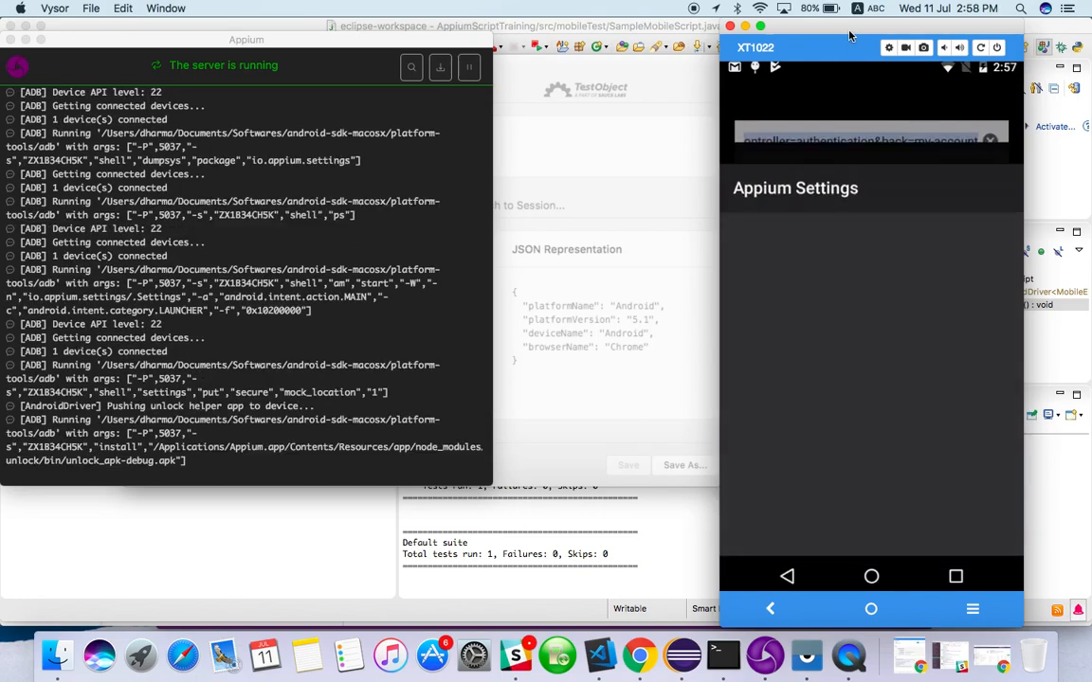
- Enter automationpractice.com in the mirrored phone's Chrome address bar and load the suggestion
left_click(858, 141)
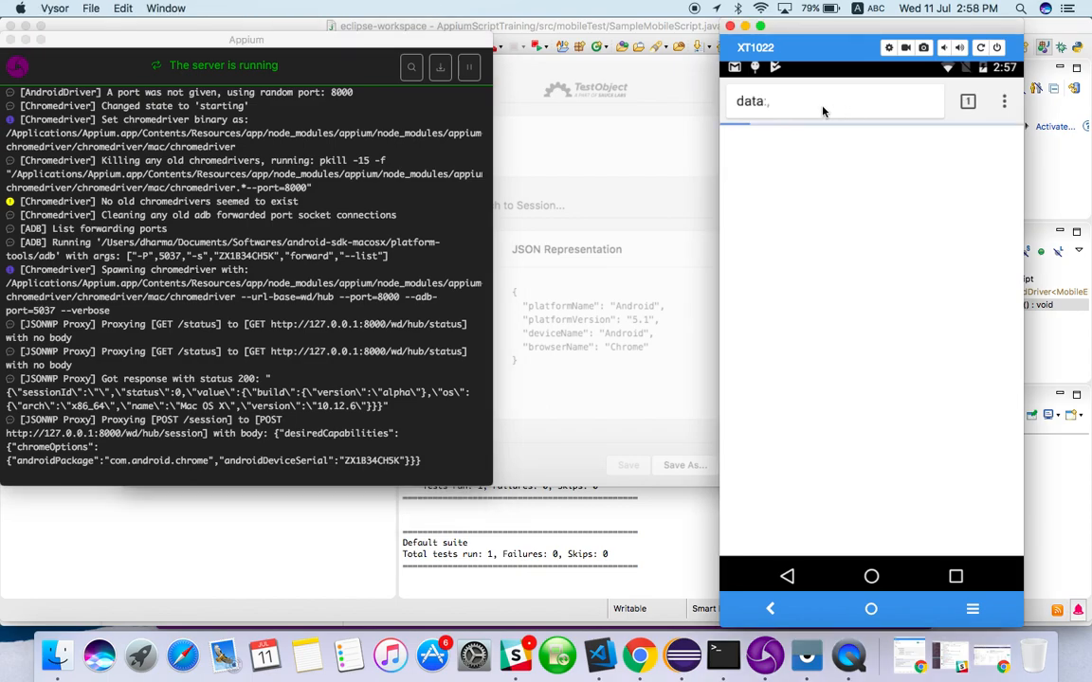
left_click(834, 101)
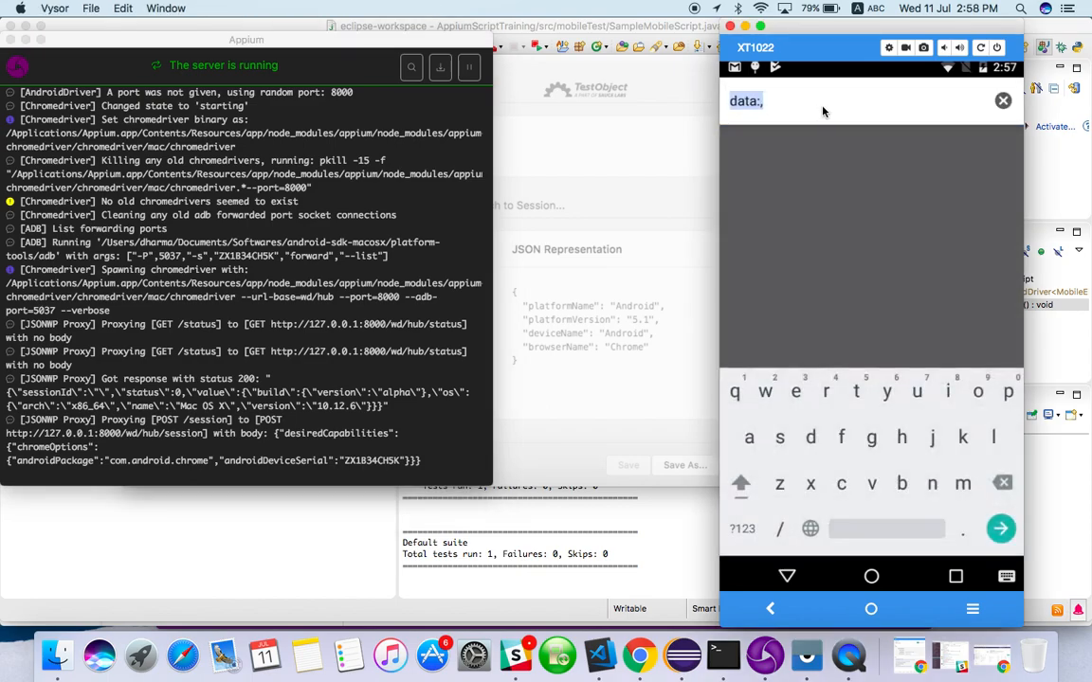
type("autoam")
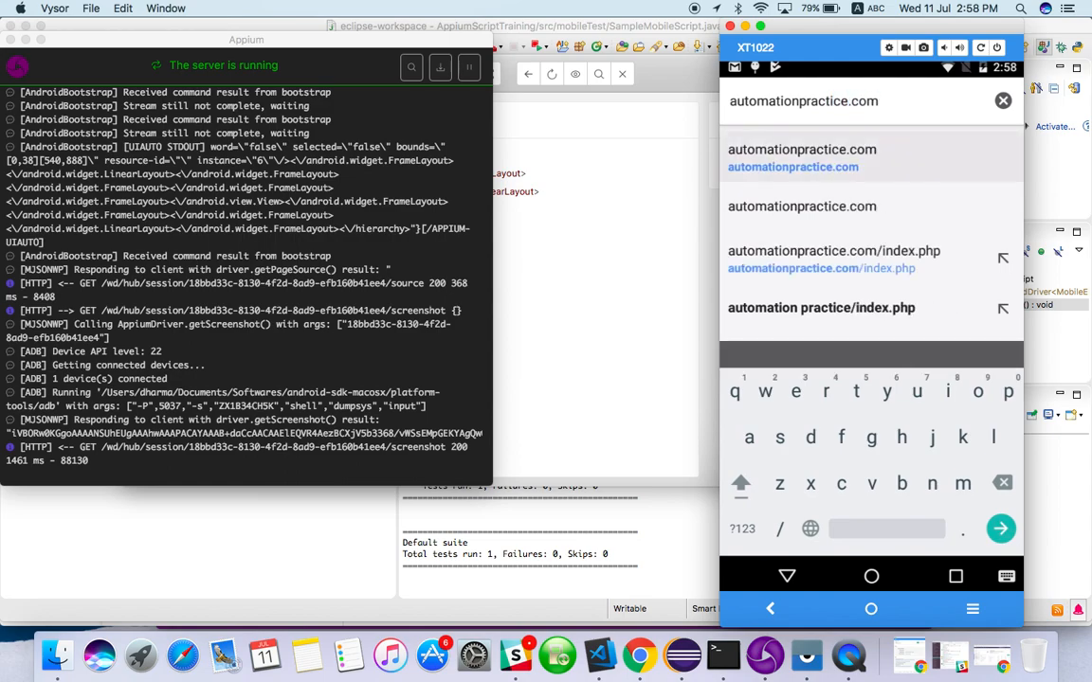
left_click(834, 250)
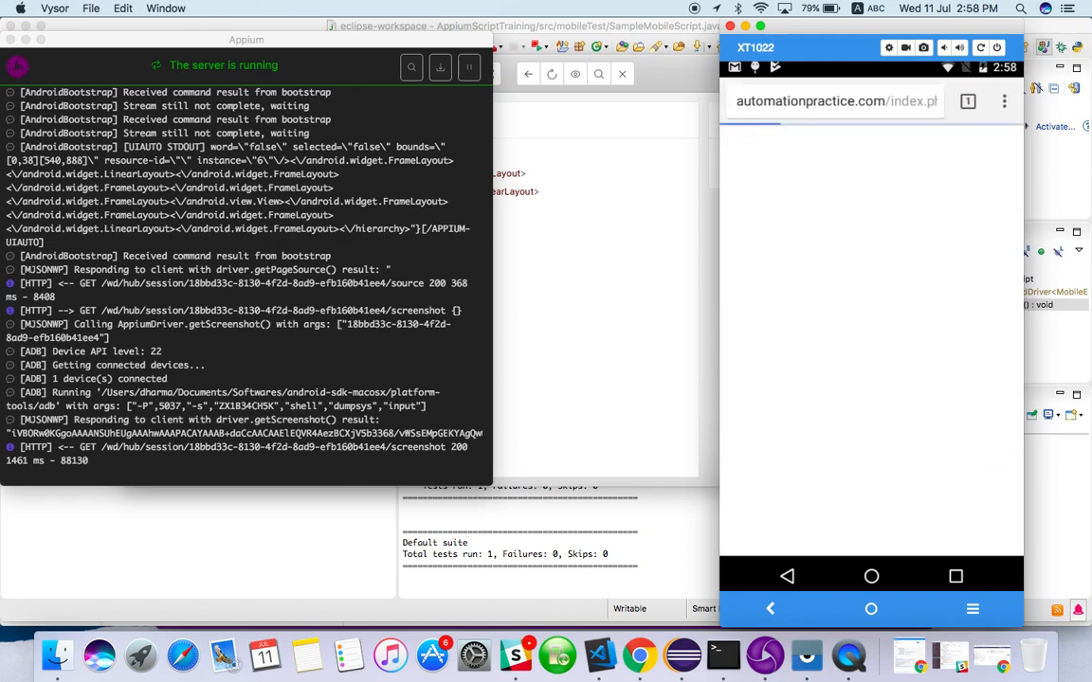
mouse_move(429, 86)
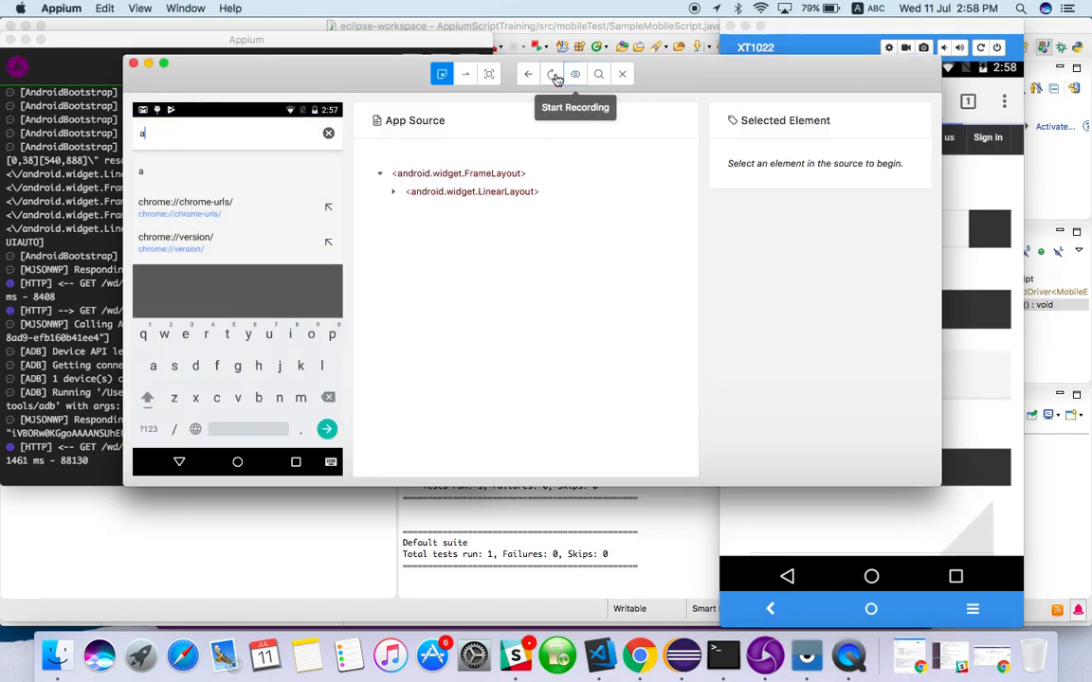
- Refresh the inspector's source and screenshot and pick the Sign in link
left_click(552, 74)
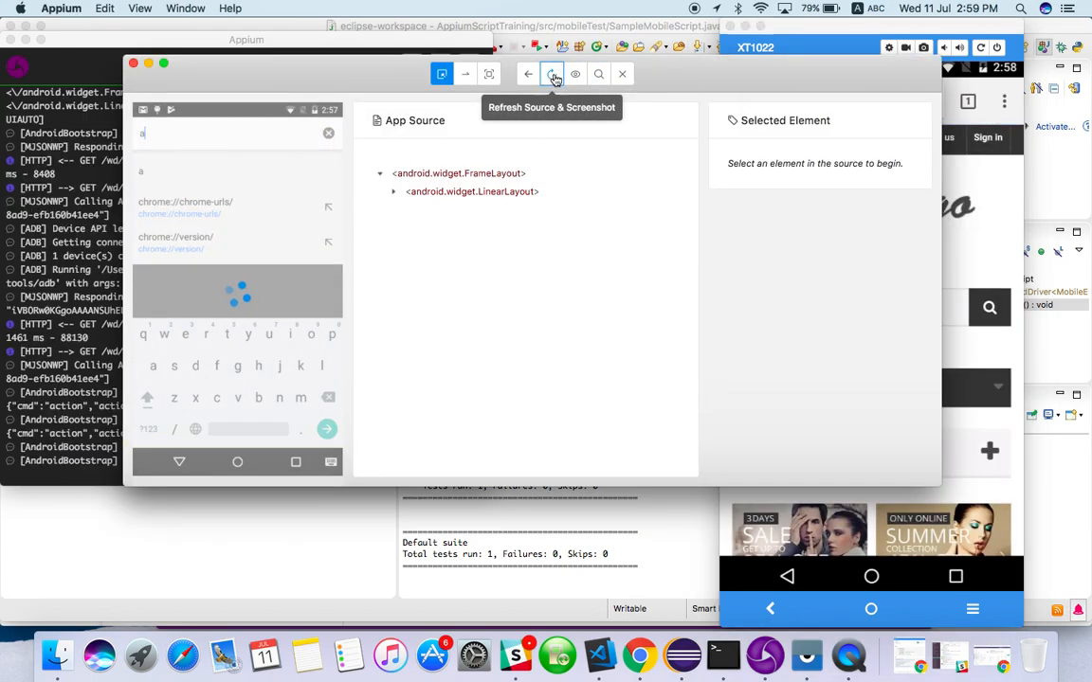
left_click(552, 74)
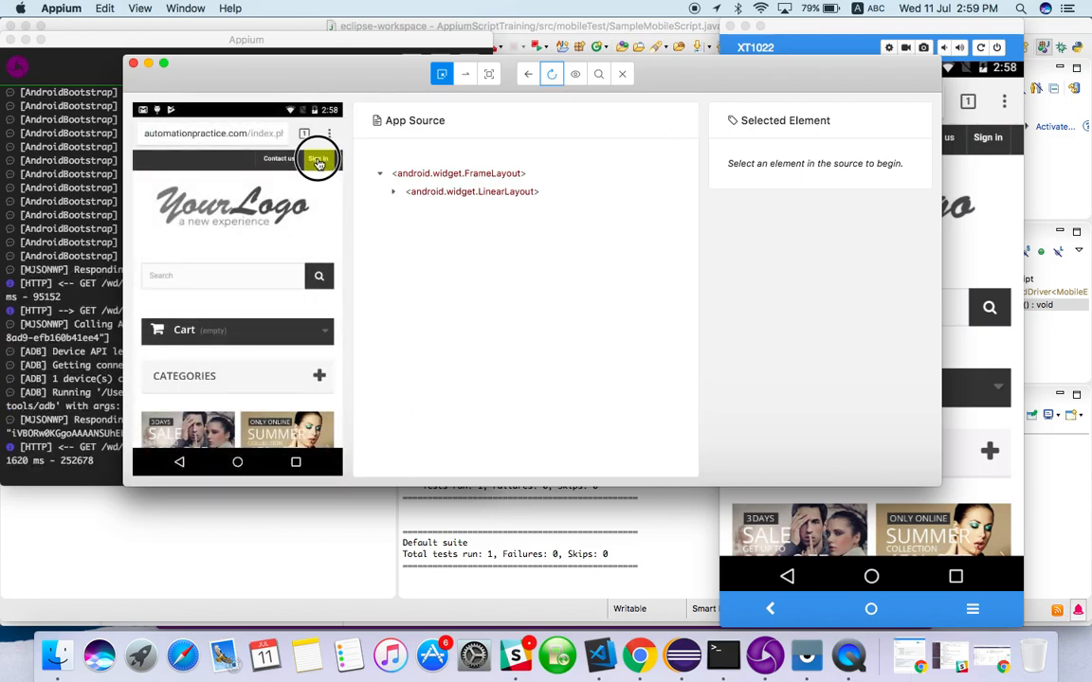
left_click(318, 158)
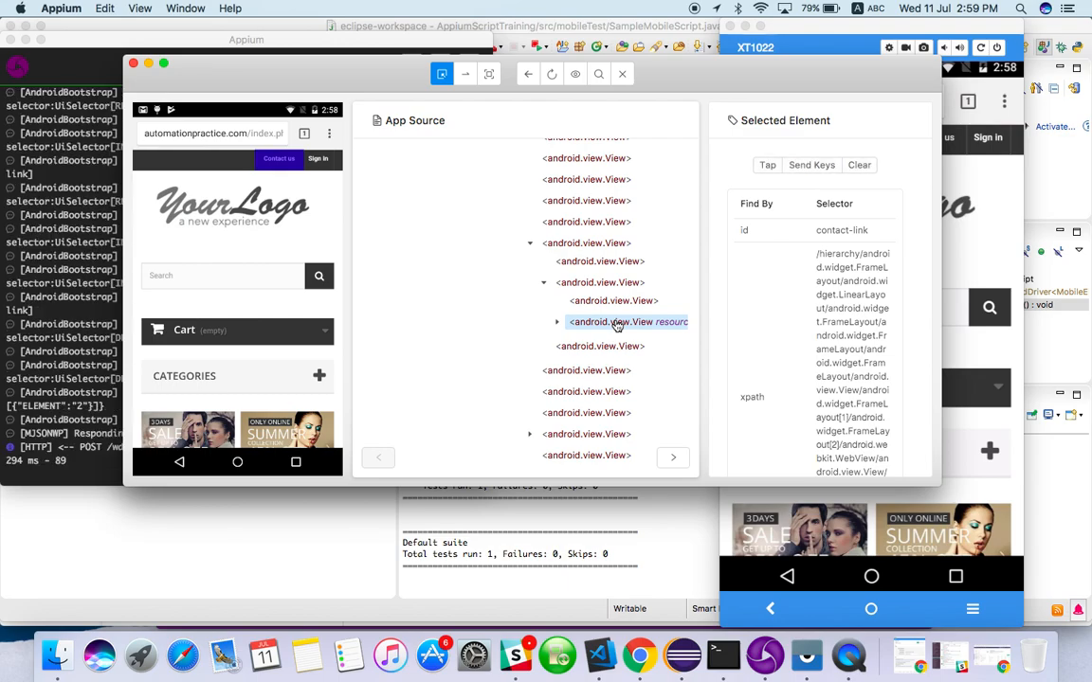
- Select the Sign in node in the App Source tree and copy its xpath
left_click(600, 300)
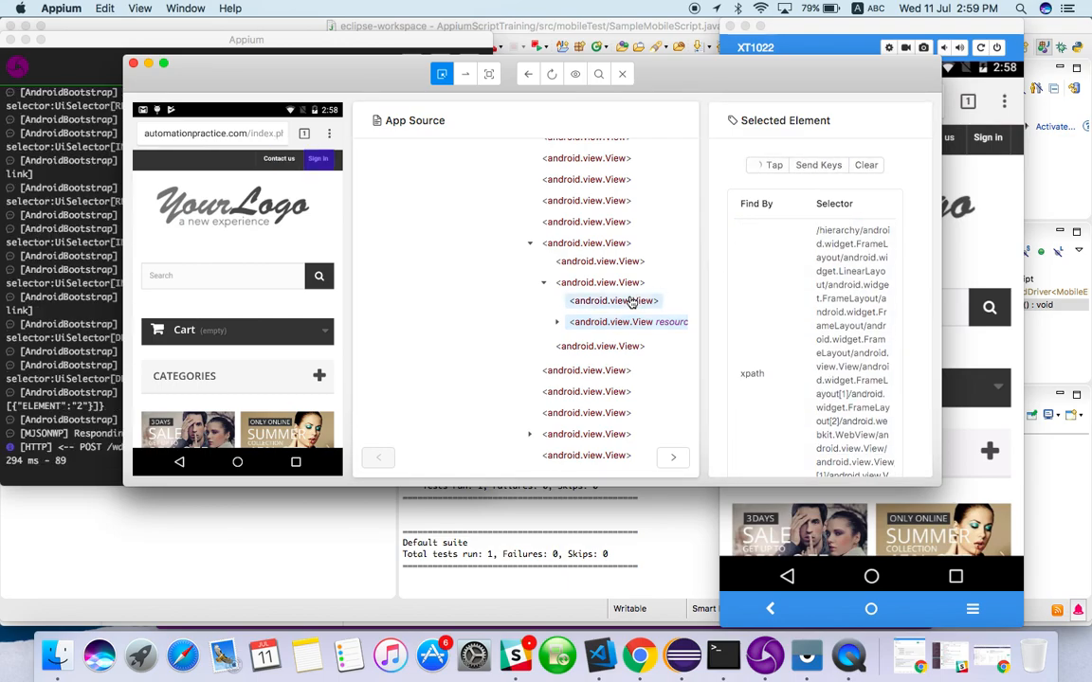
left_click(614, 301)
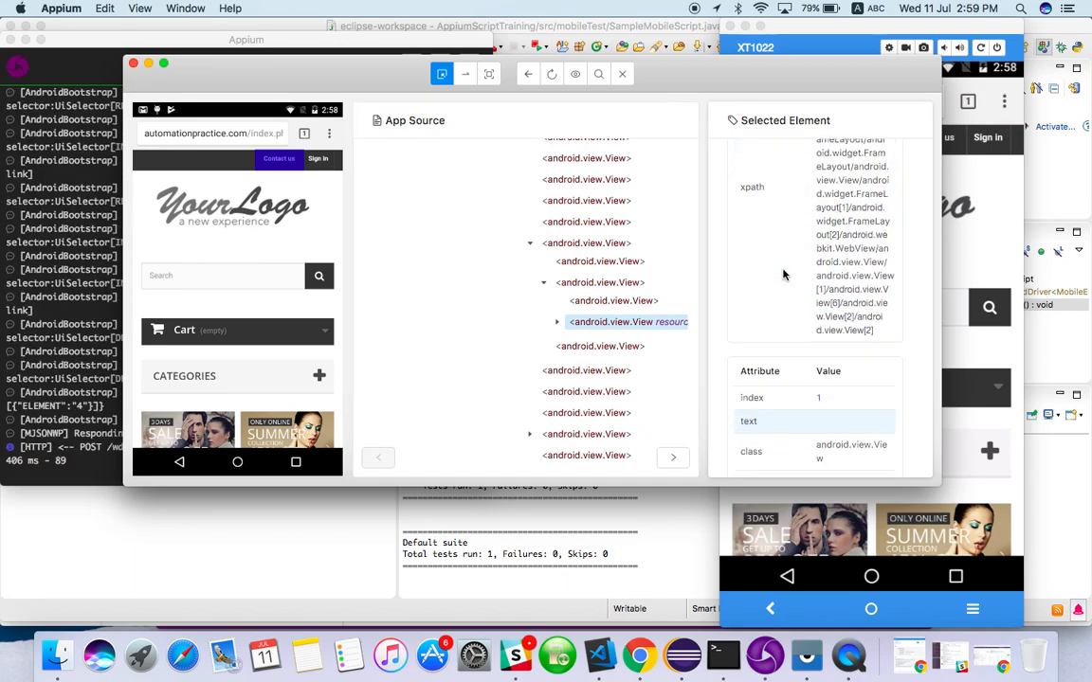
left_click(627, 321)
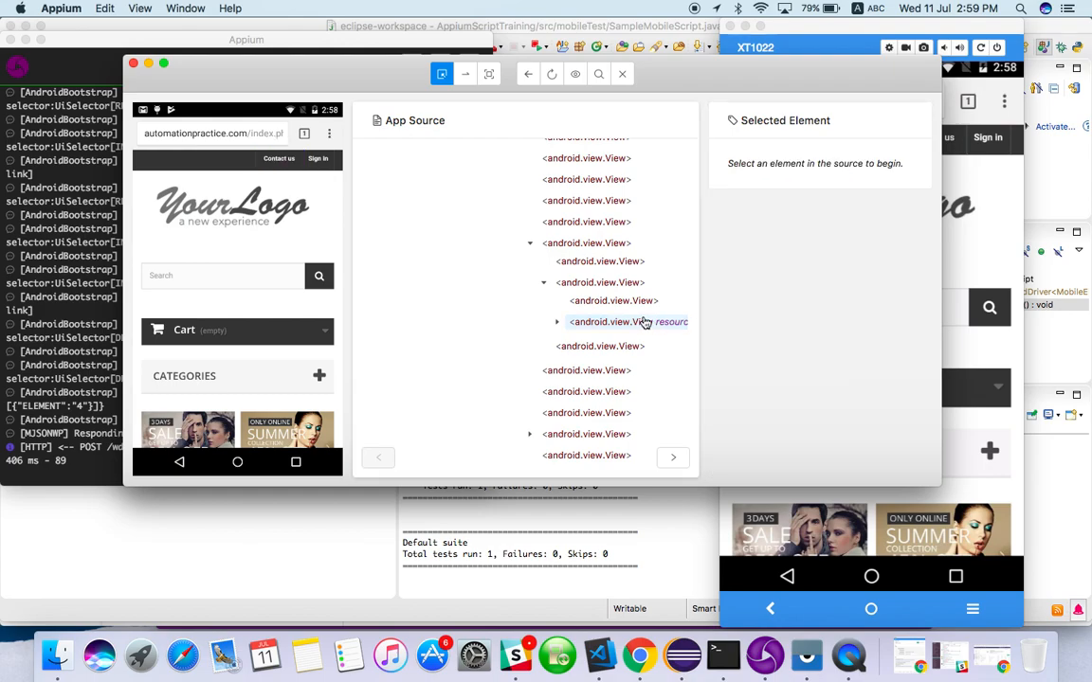
left_click(607, 300)
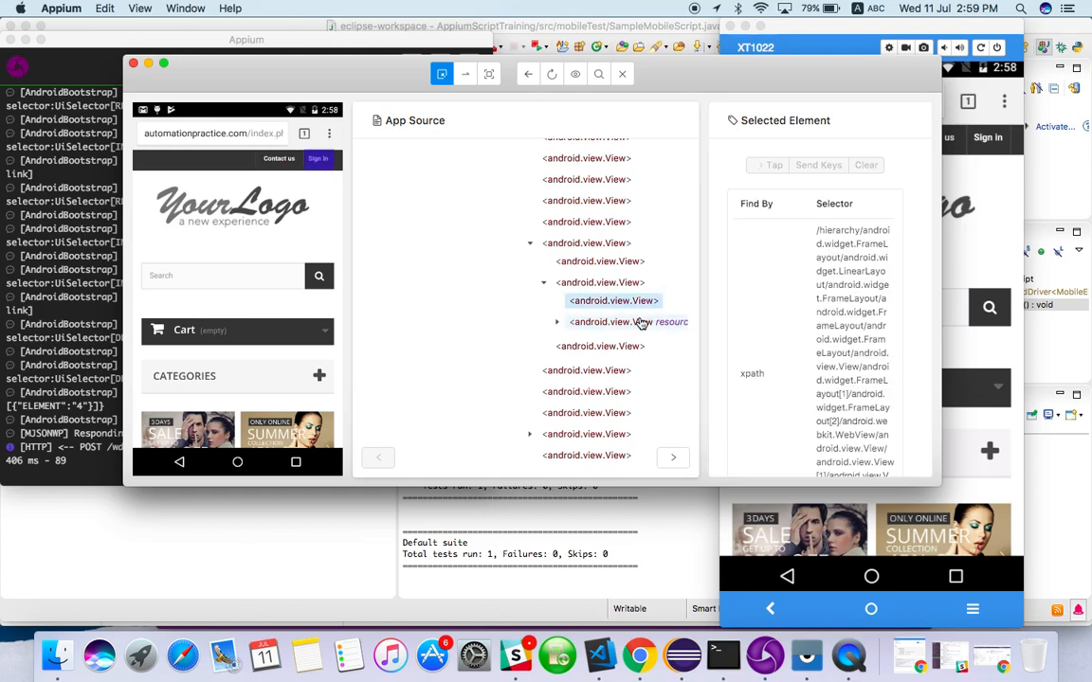
left_click(628, 321)
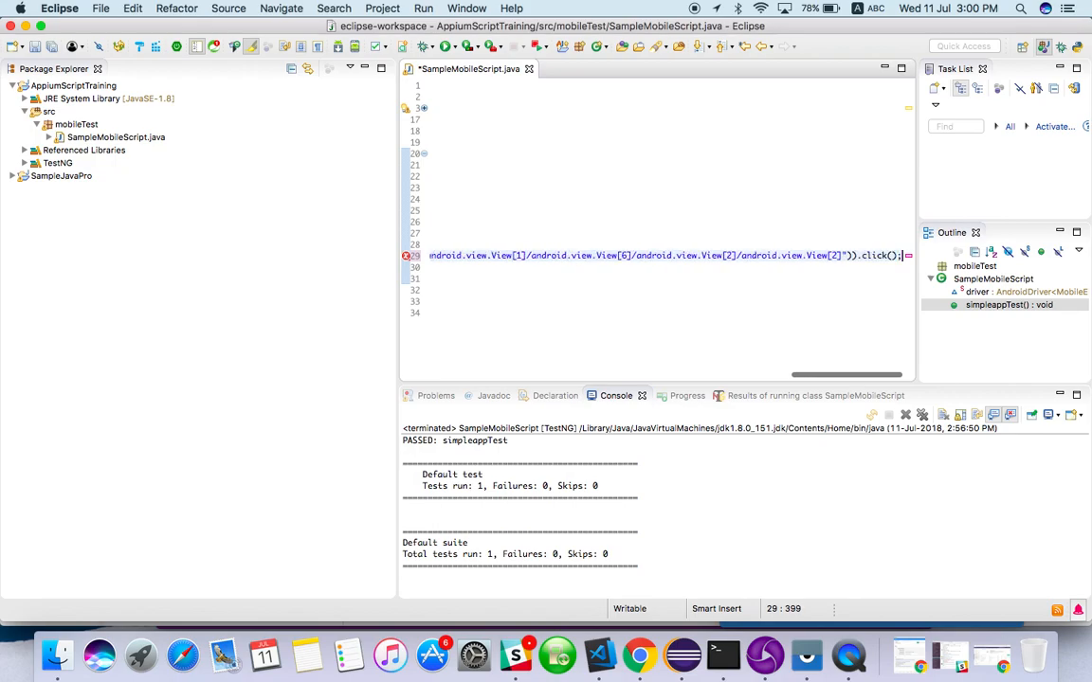
- Save the script with the Sign in xpath click and run the TestNG test
key("cmd+s")
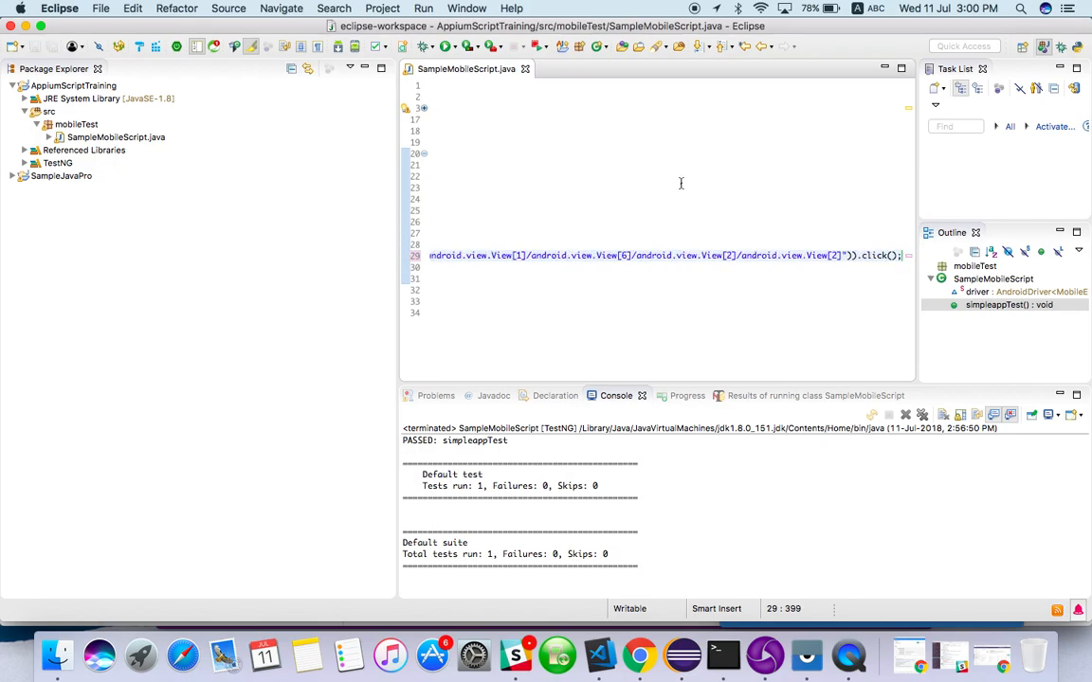
left_click(445, 46)
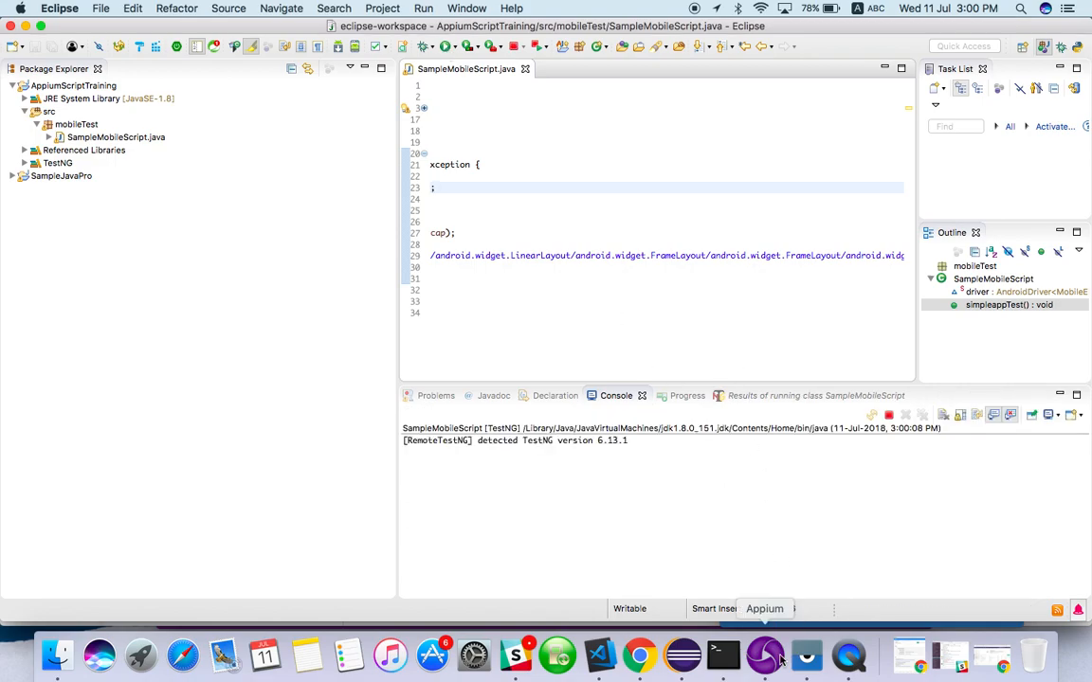
- Watch the Appium server log as the test session opens the store page on the phone
left_click(764, 654)
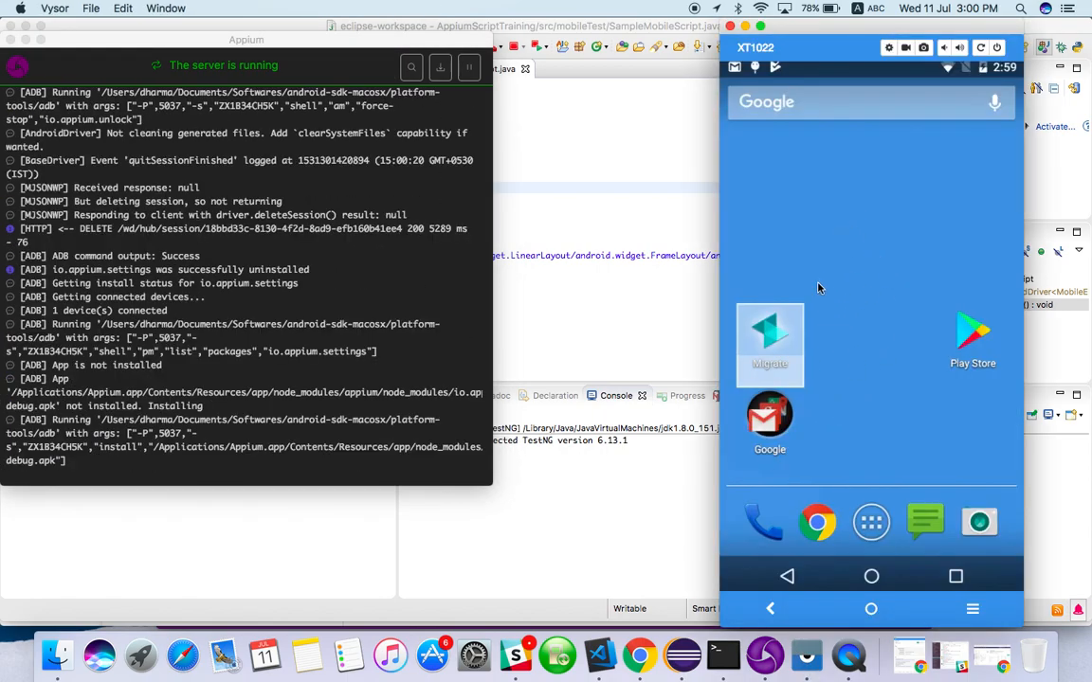
mouse_move(830, 274)
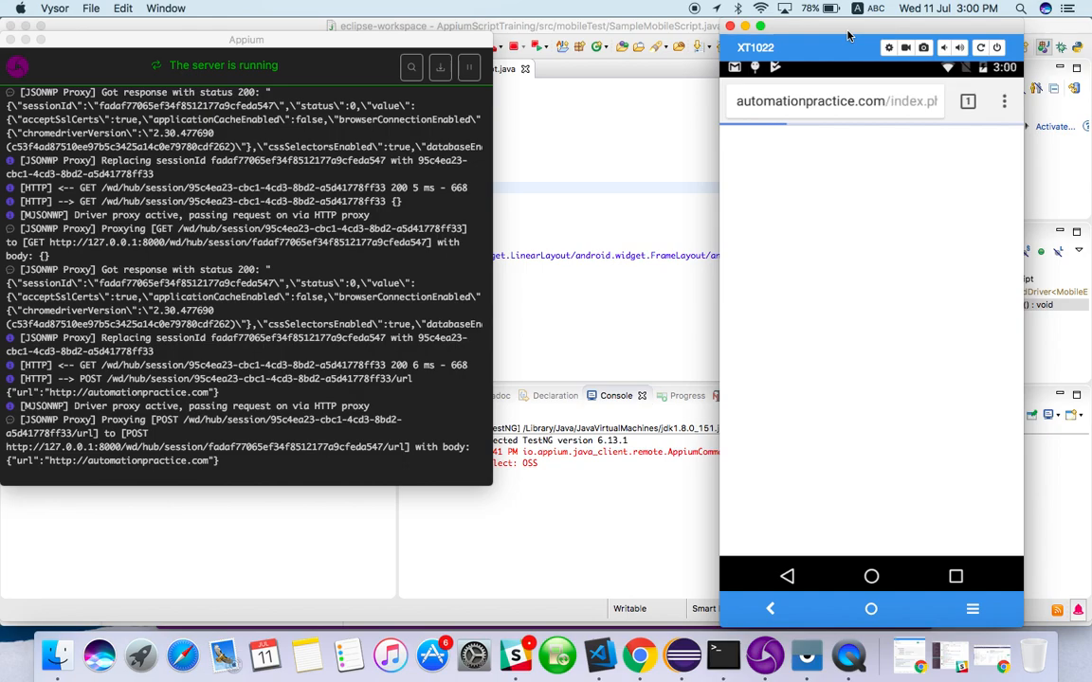
mouse_move(268, 443)
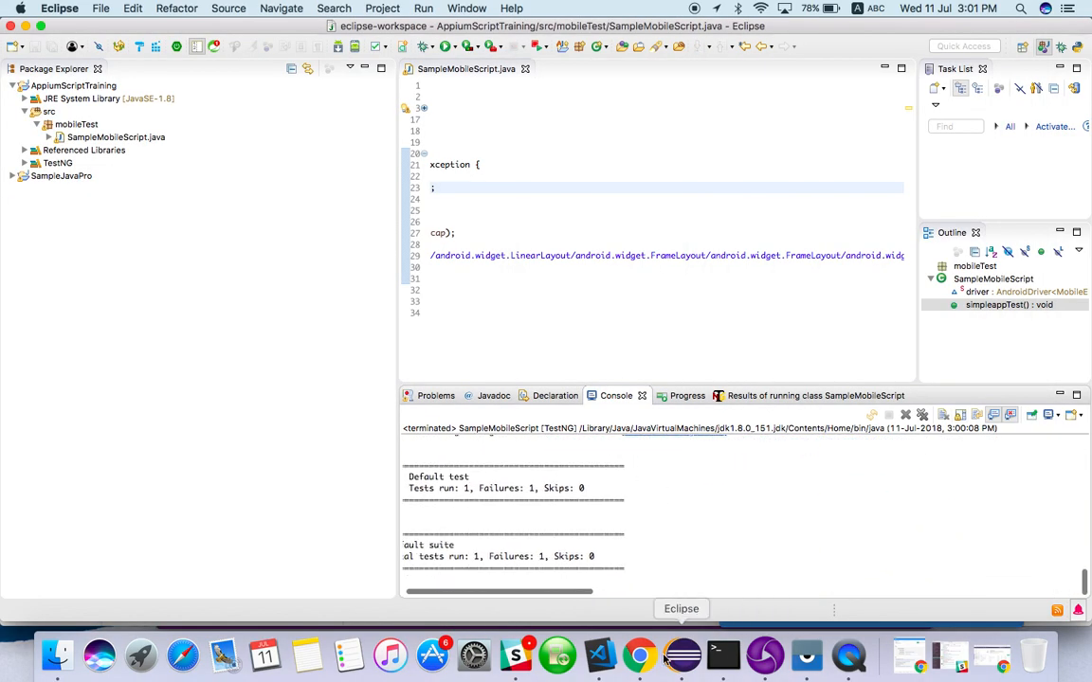
- Inspect the Sign in link's markup in desktop Chrome to verify the a.login selector
left_click(639, 653)
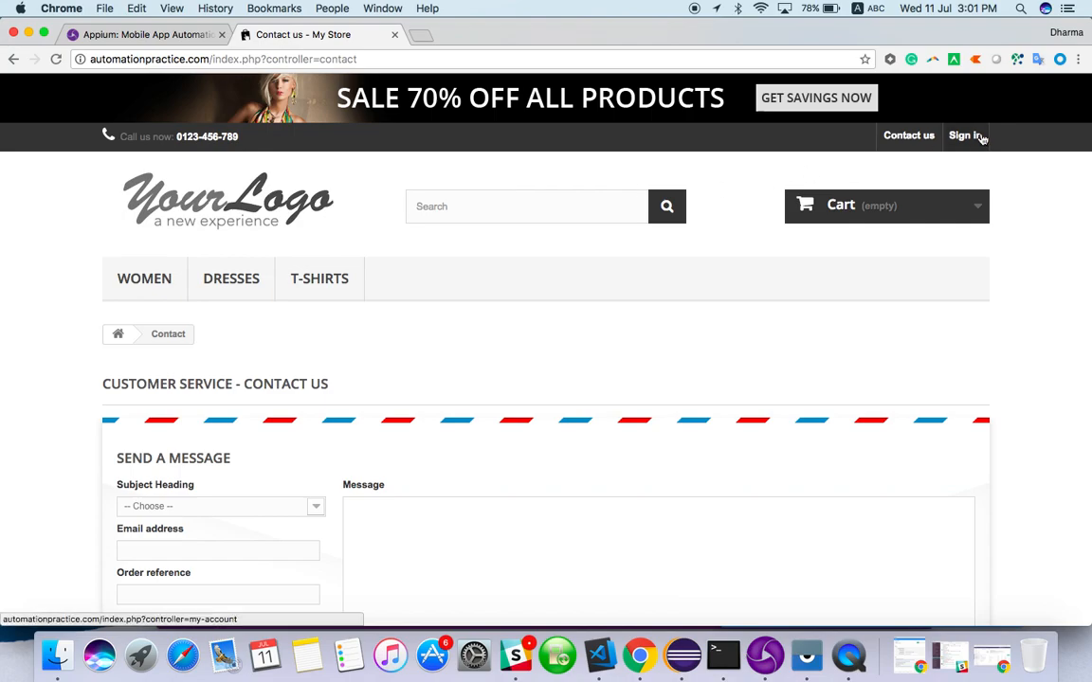
right_click(964, 134)
type("a.login")
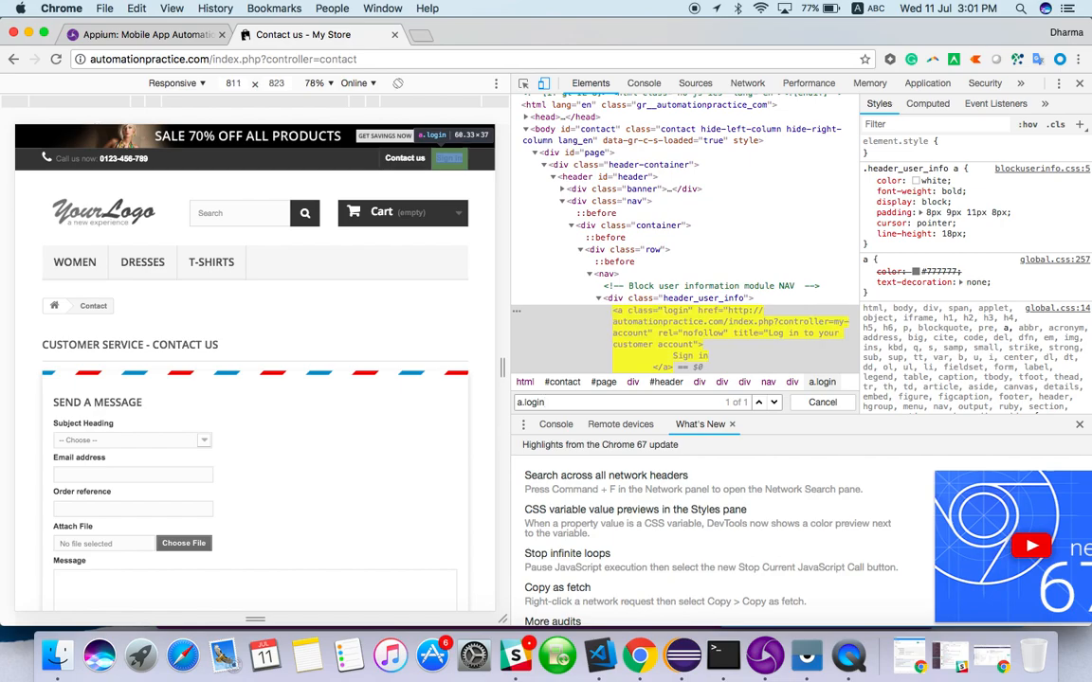
mouse_move(680, 655)
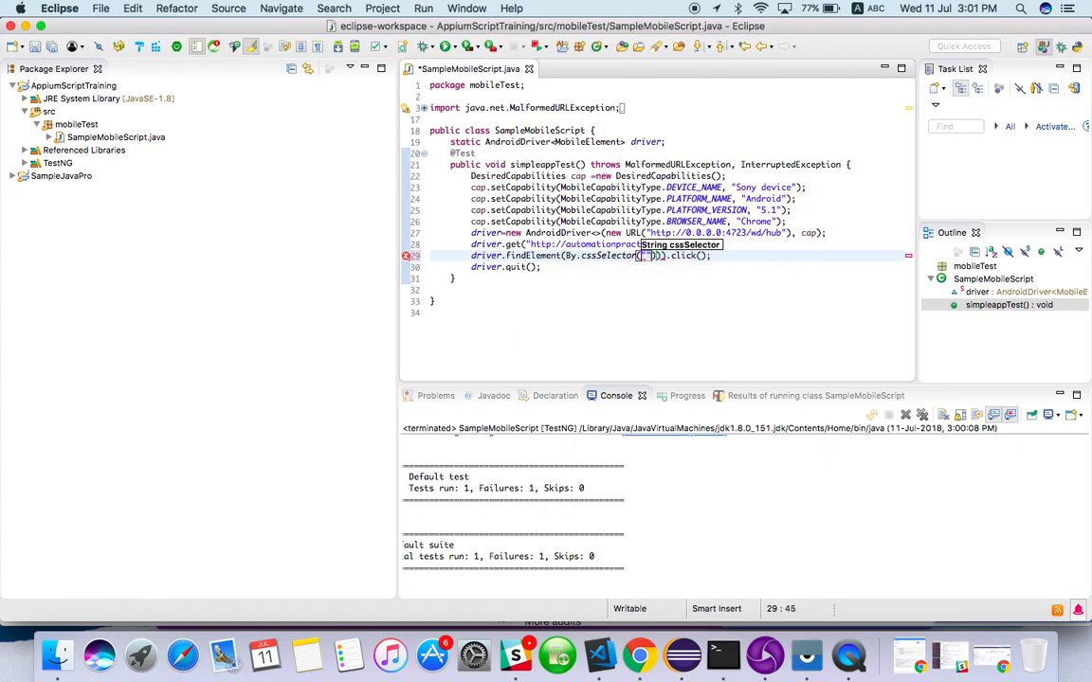
- Use By.cssSelector("a.login") for the Sign in link and add Thread.sleep(10000) before quitting the driver
type("a.login")
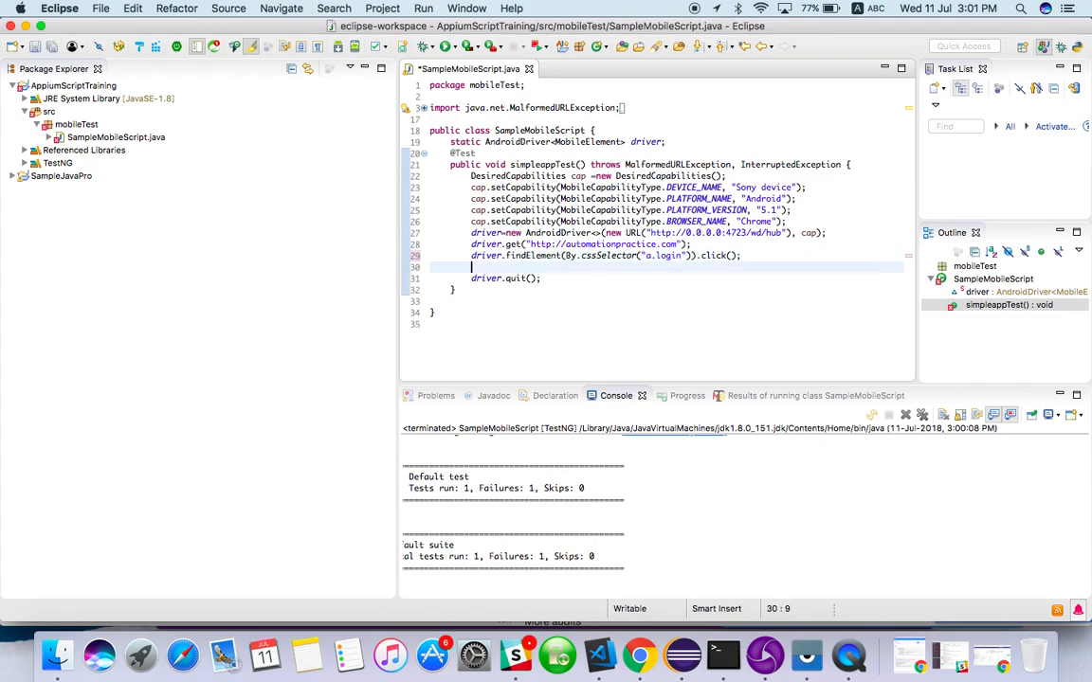
type("Threa")
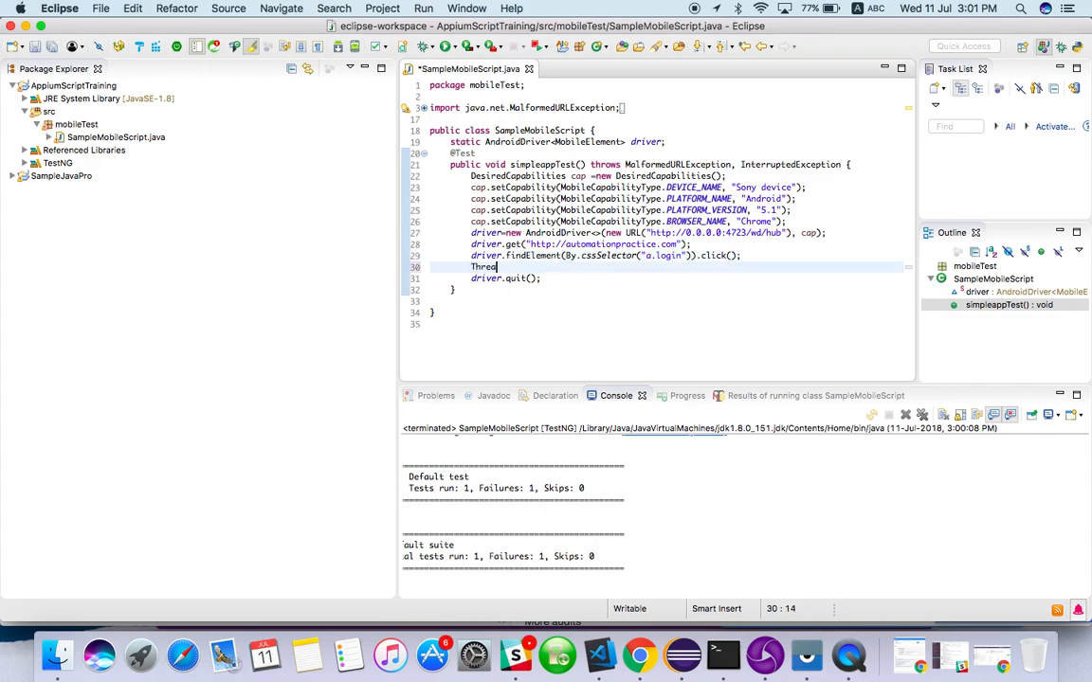
type("Thread")
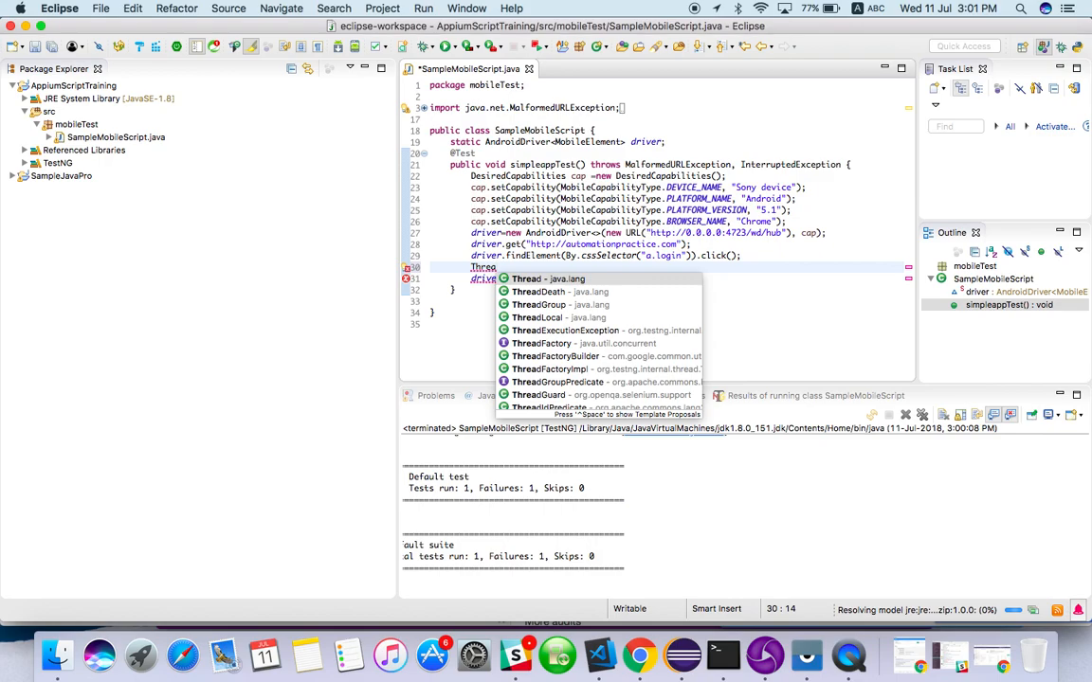
left_click(527, 278)
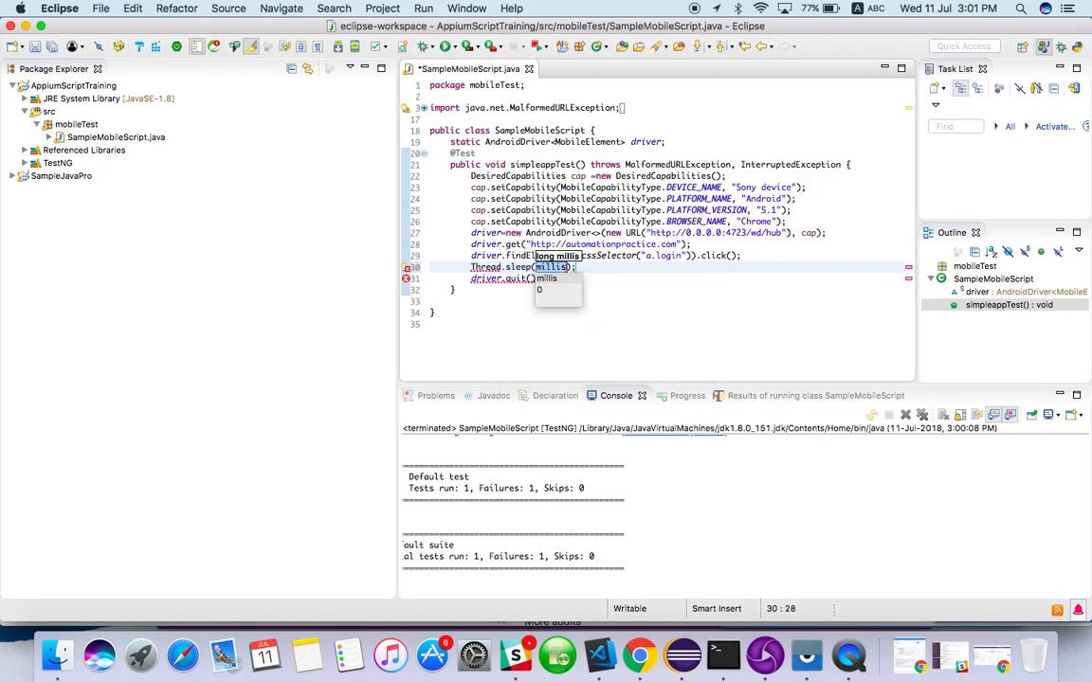
type("10000);")
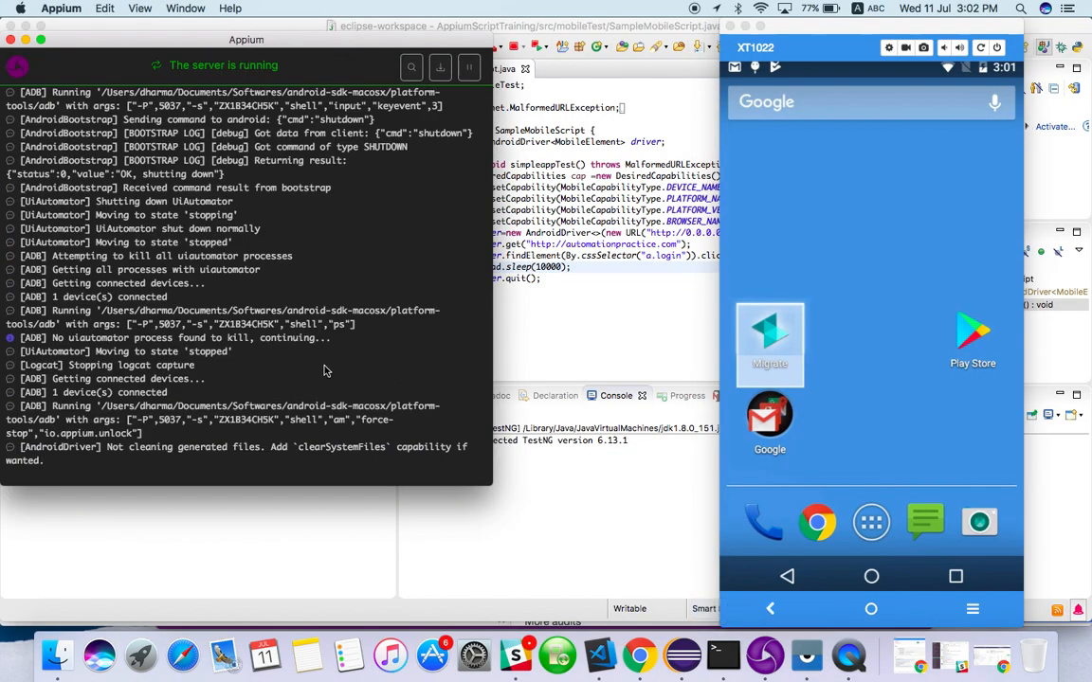
mouse_move(253, 367)
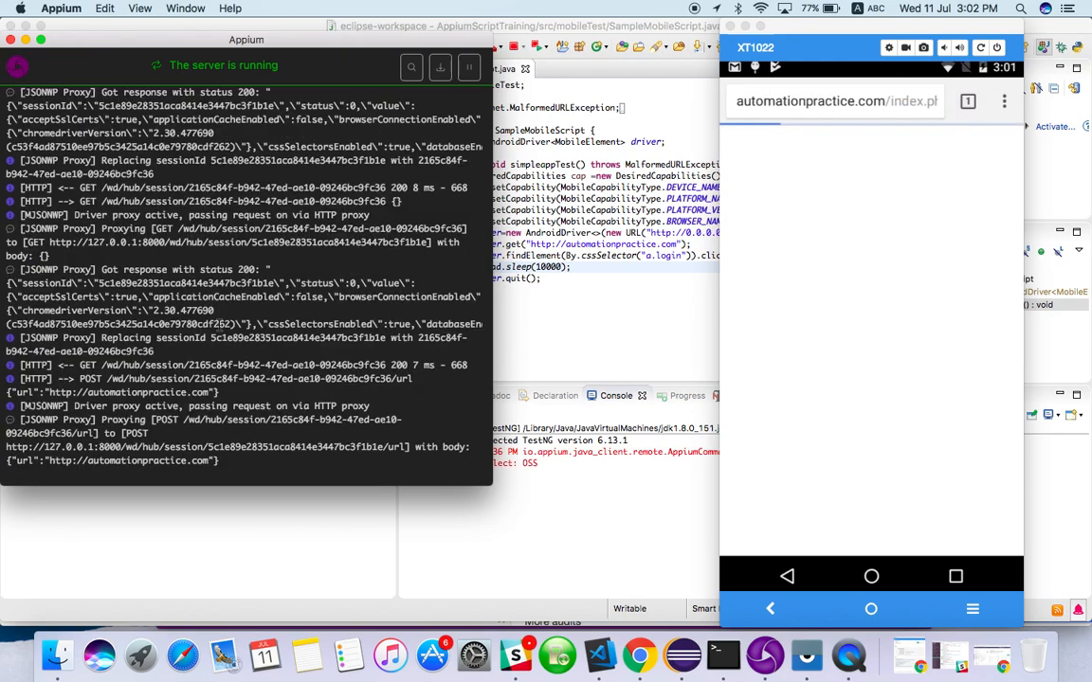
mouse_move(813, 36)
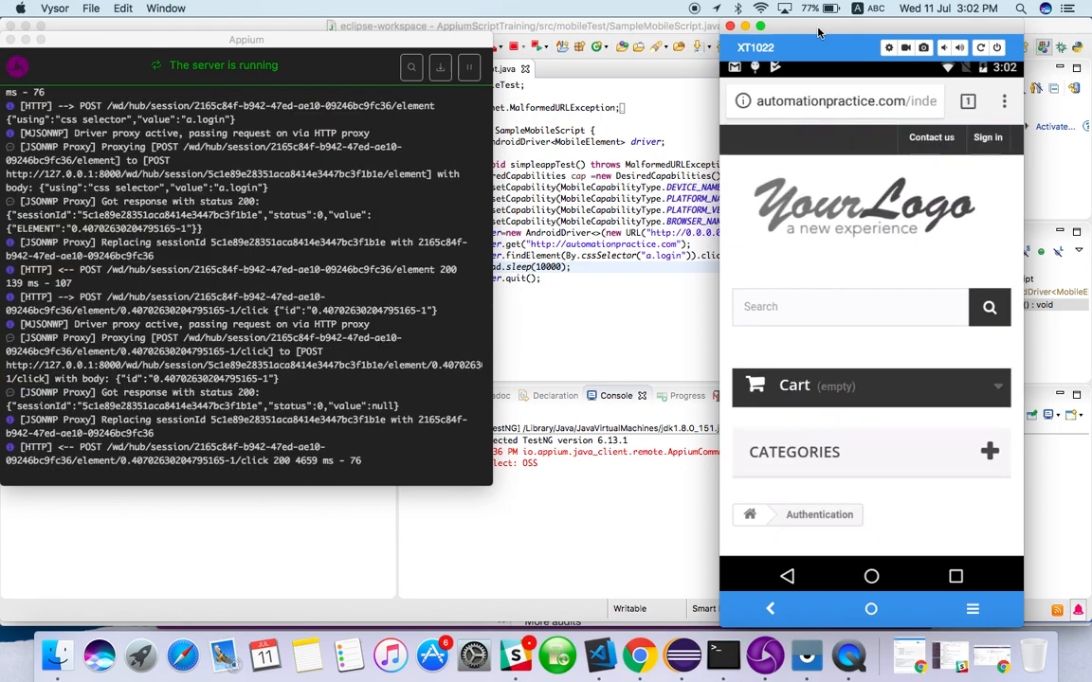
- Scroll the mirrored phone page down to view the Authentication form after the rerun
left_click(988, 137)
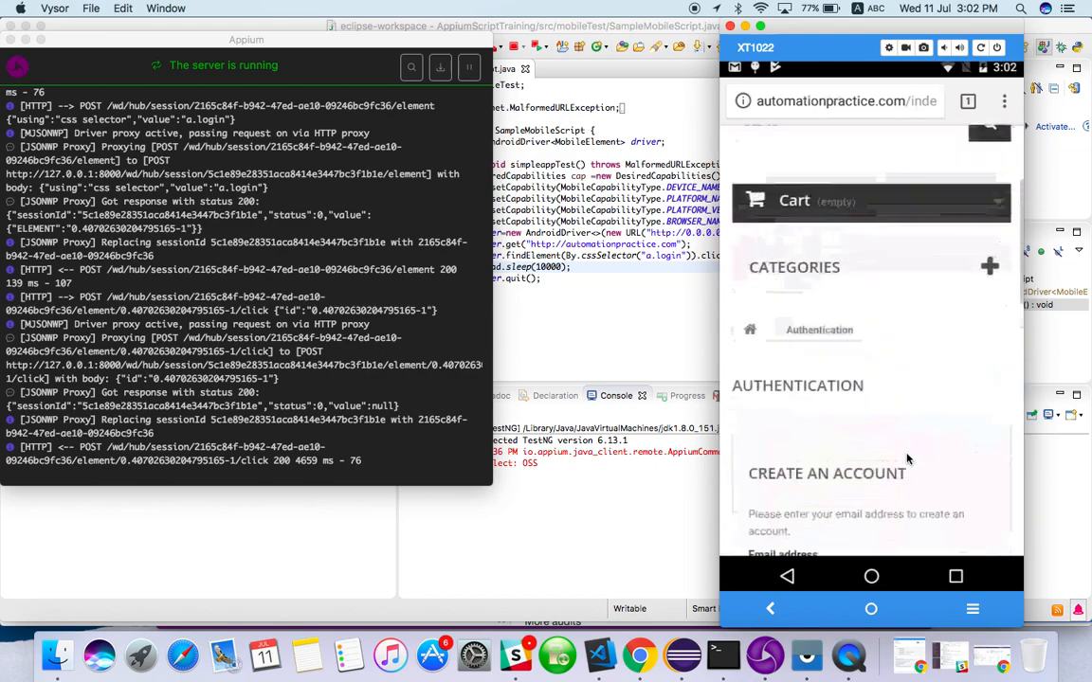
scroll("down", 3)
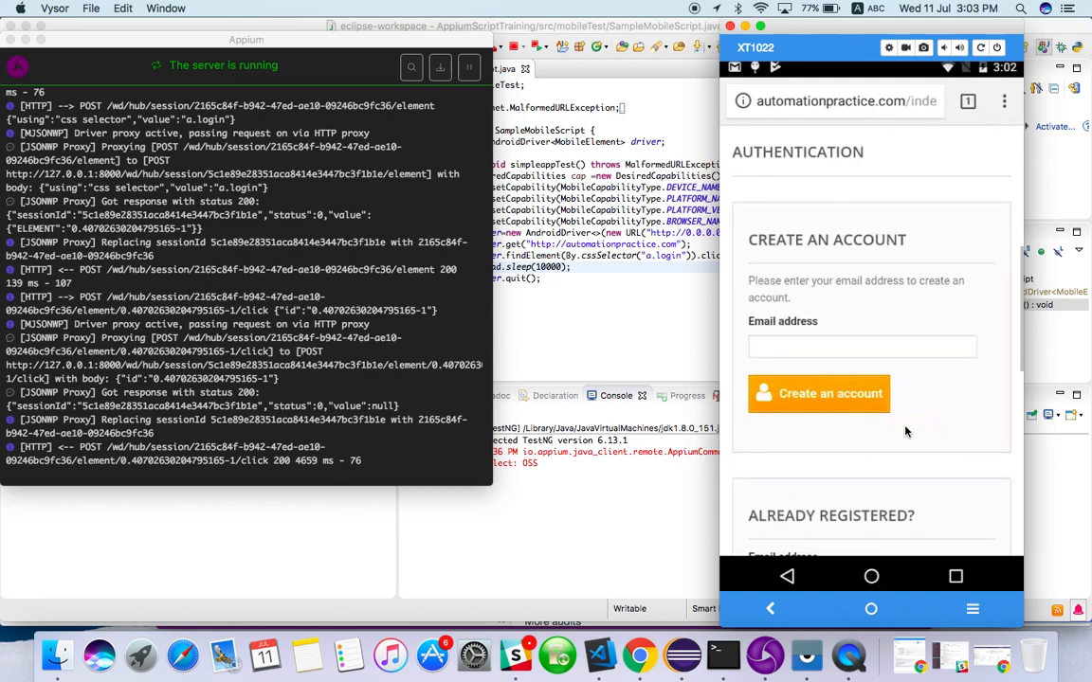
scroll("down", 3)
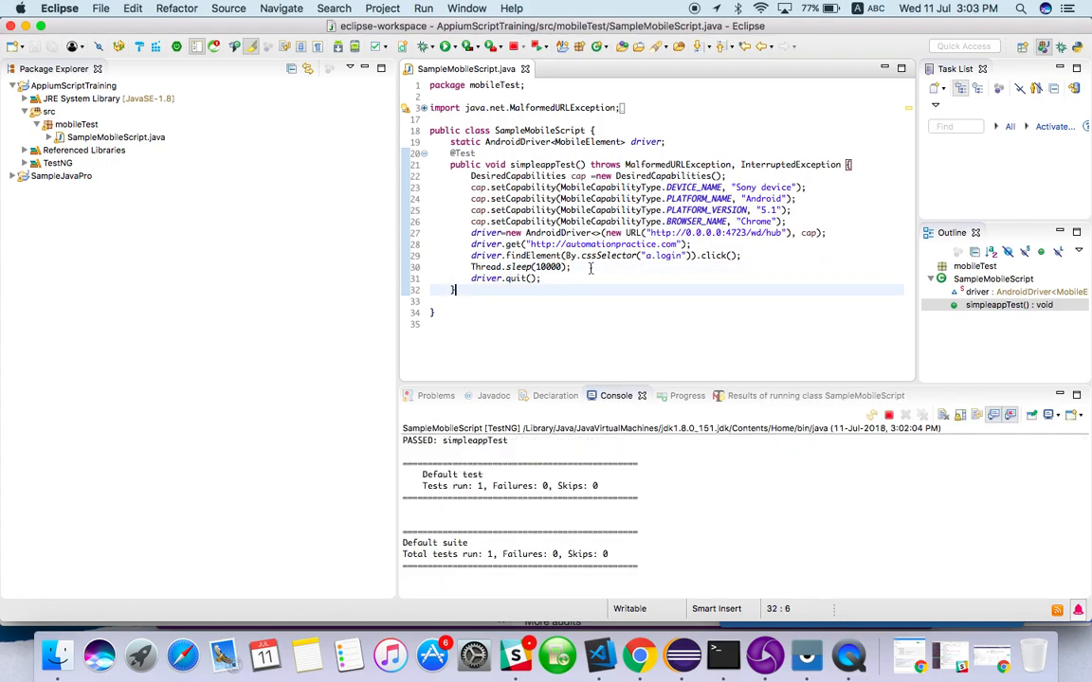
left_click(565, 266)
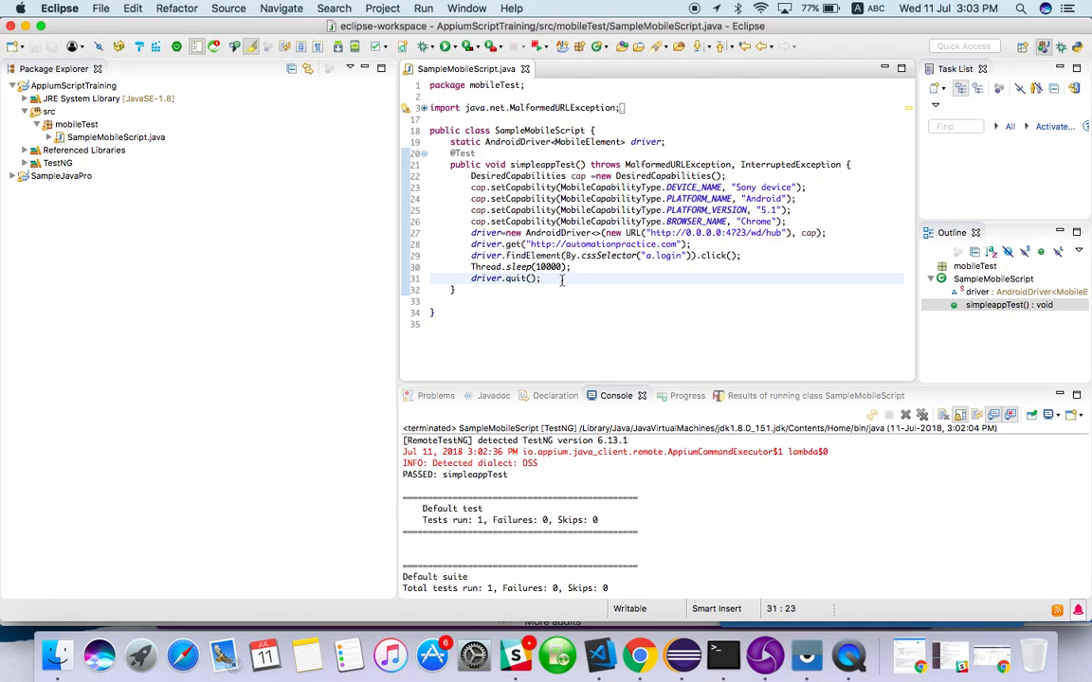
left_click(572, 267)
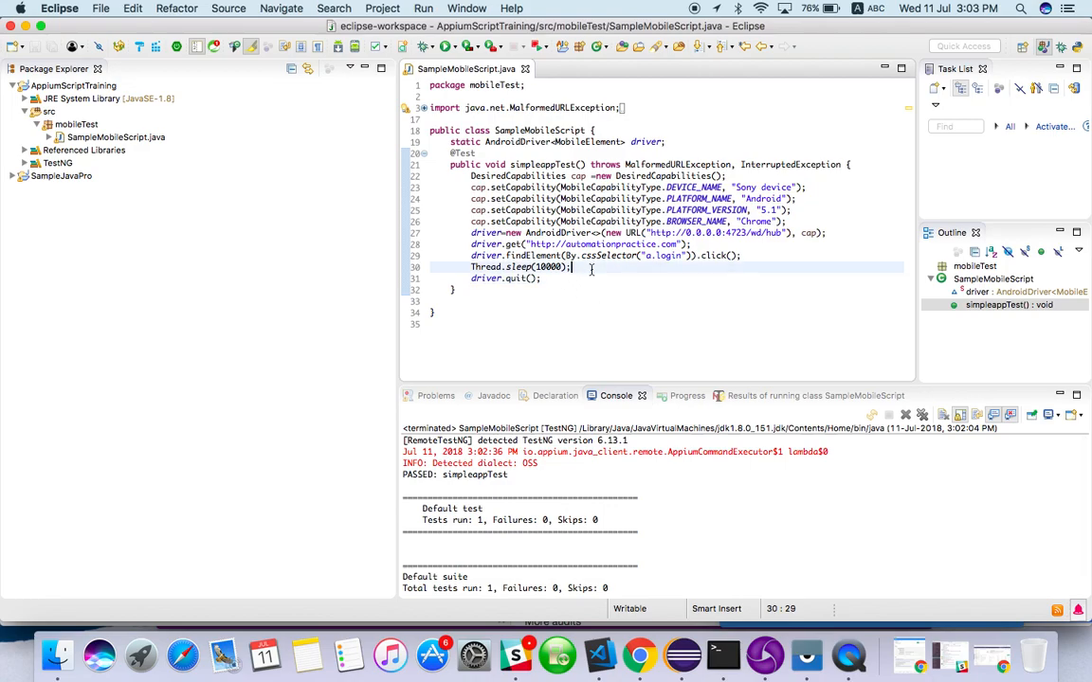